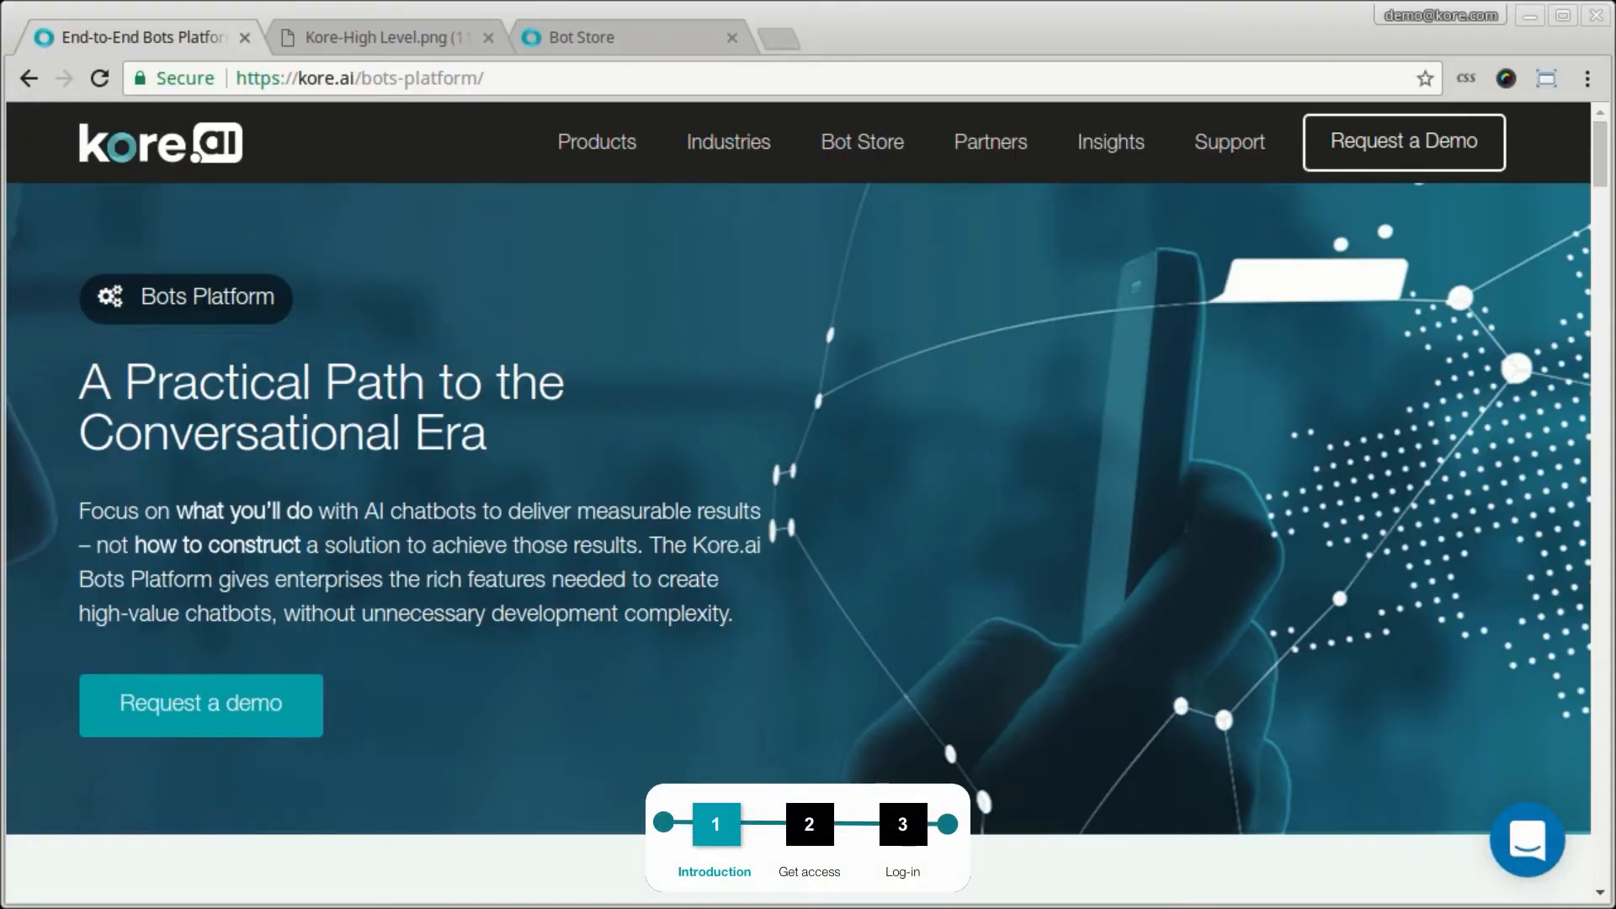
# Step: Switch to the Kore-High Level.png tab showing the channels, bot and APIs architecture diagram
pyautogui.click(371, 37)
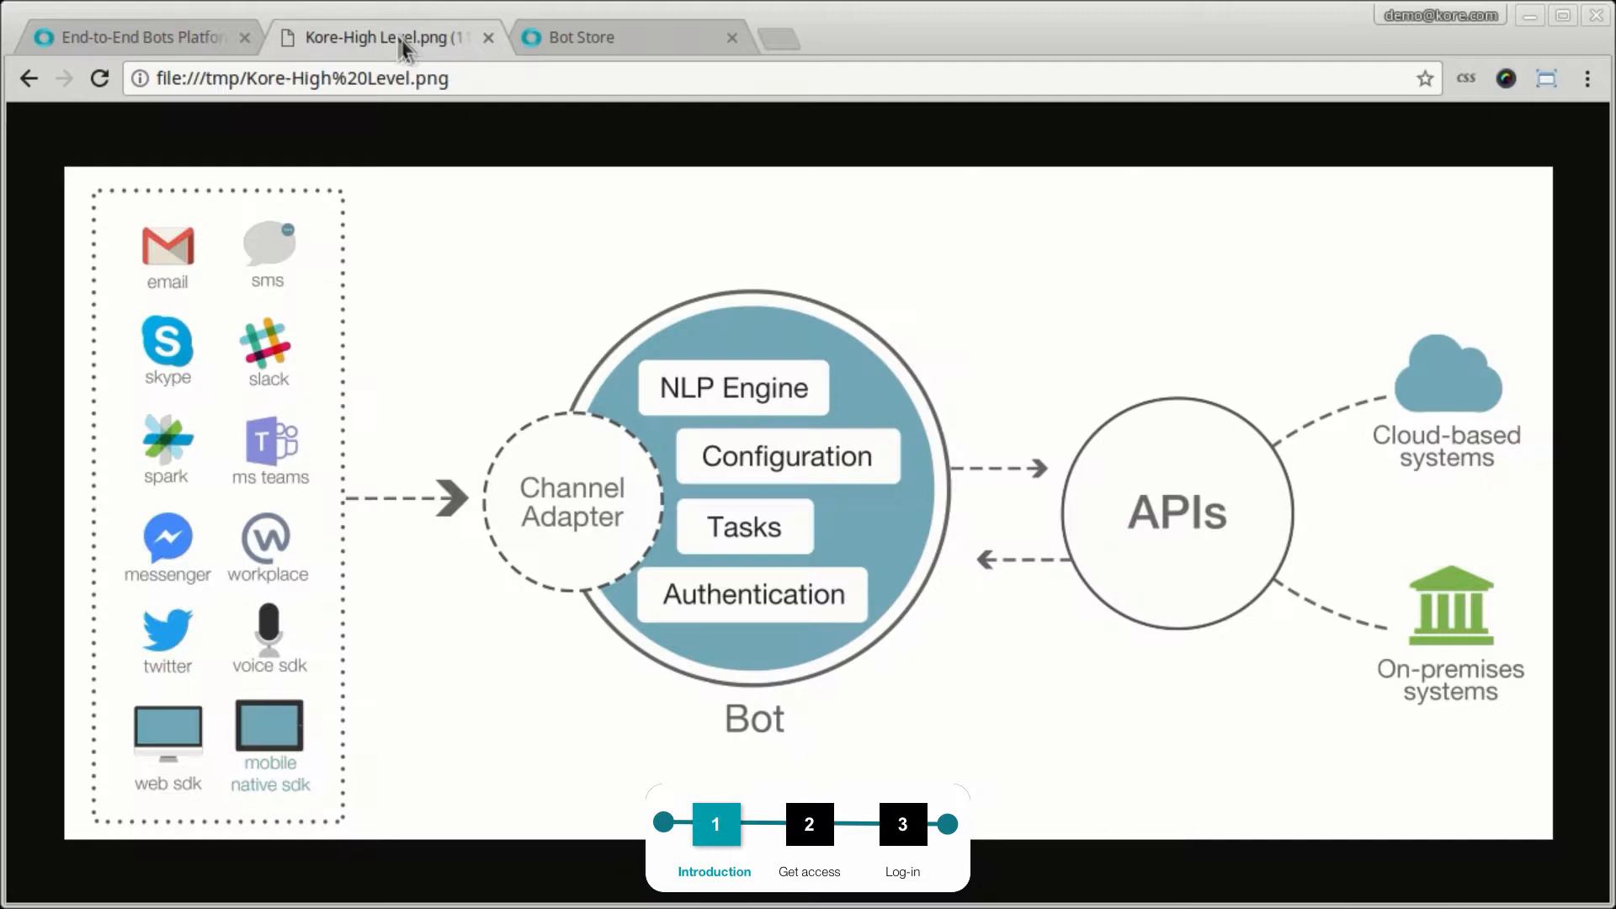
pyautogui.moveTo(443, 113)
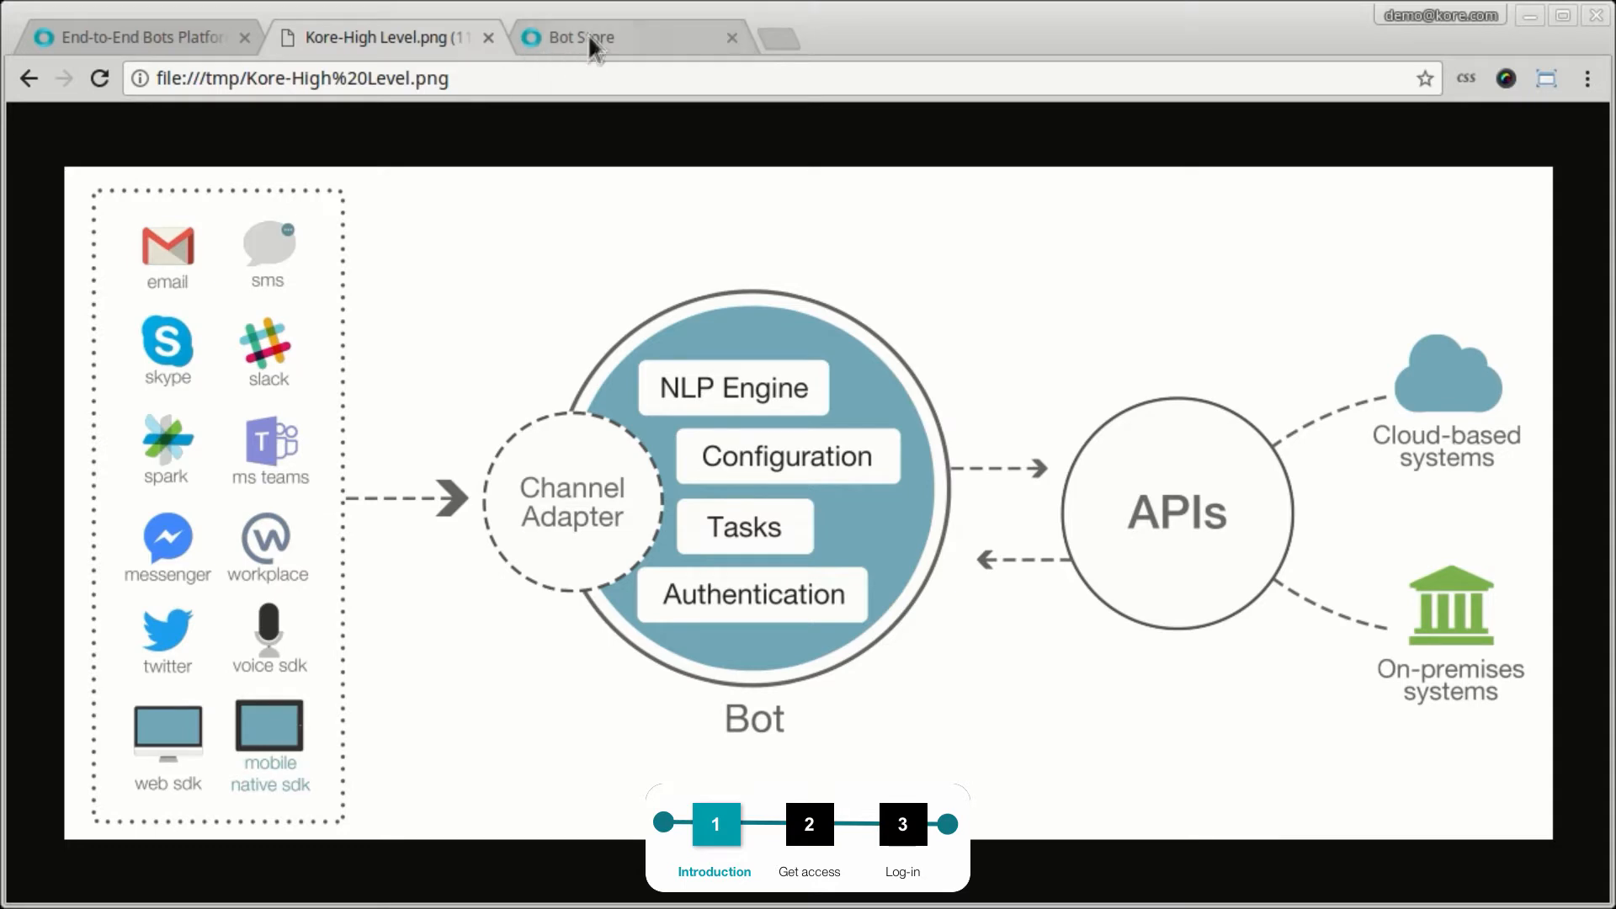
# Step: Go to the Bot Store, start signing in and enter the training account email
pyautogui.click(578, 37)
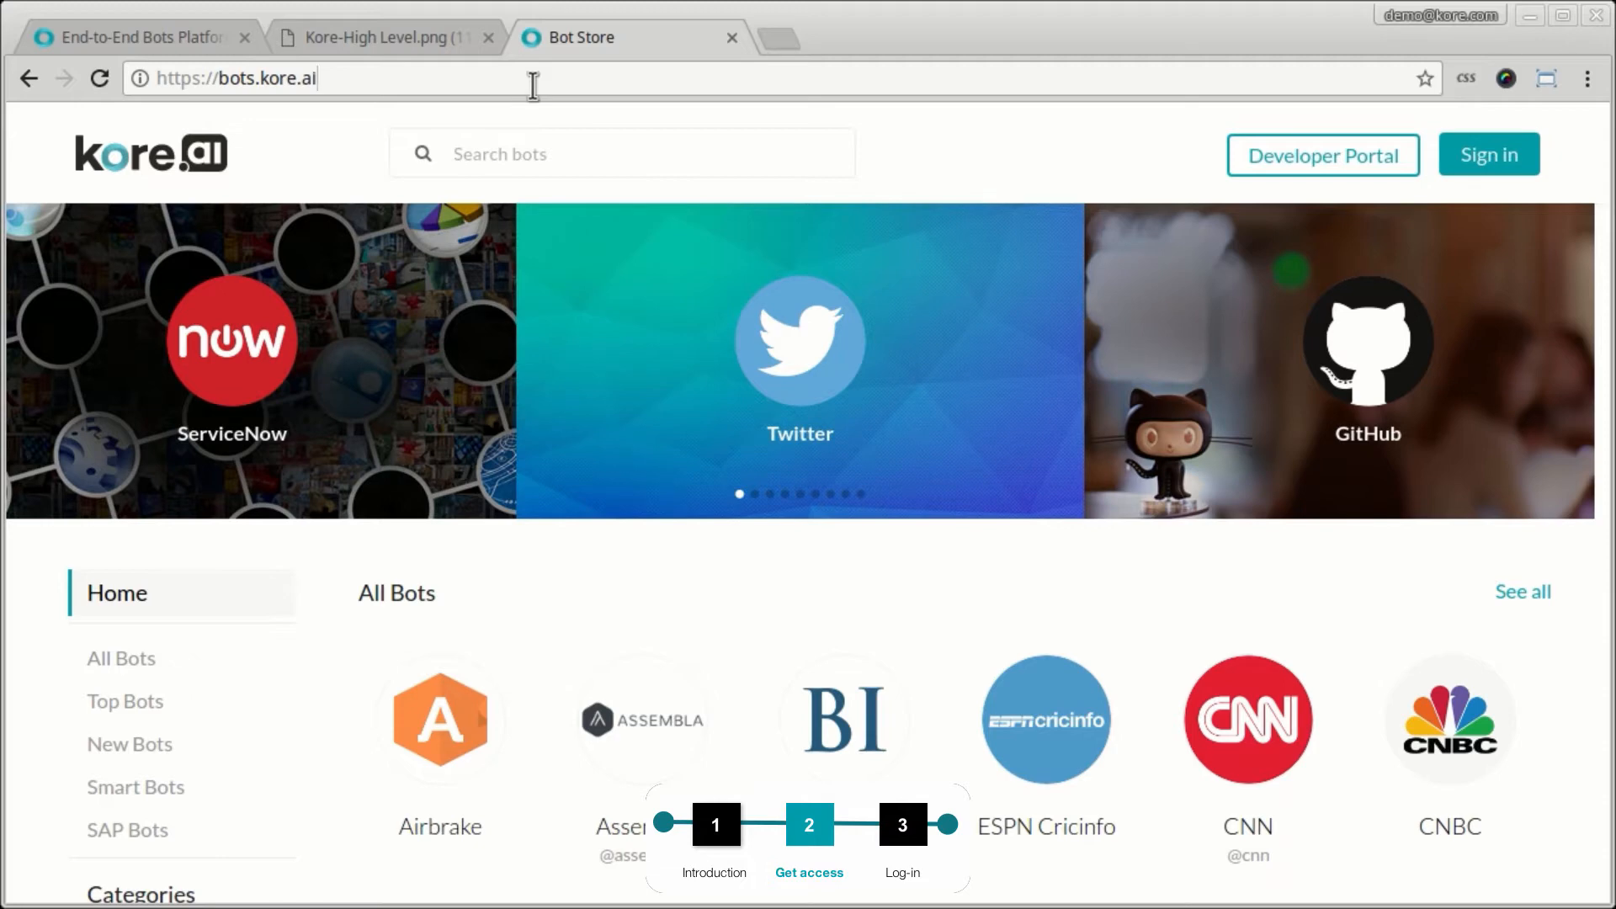
pyautogui.moveTo(1488, 156)
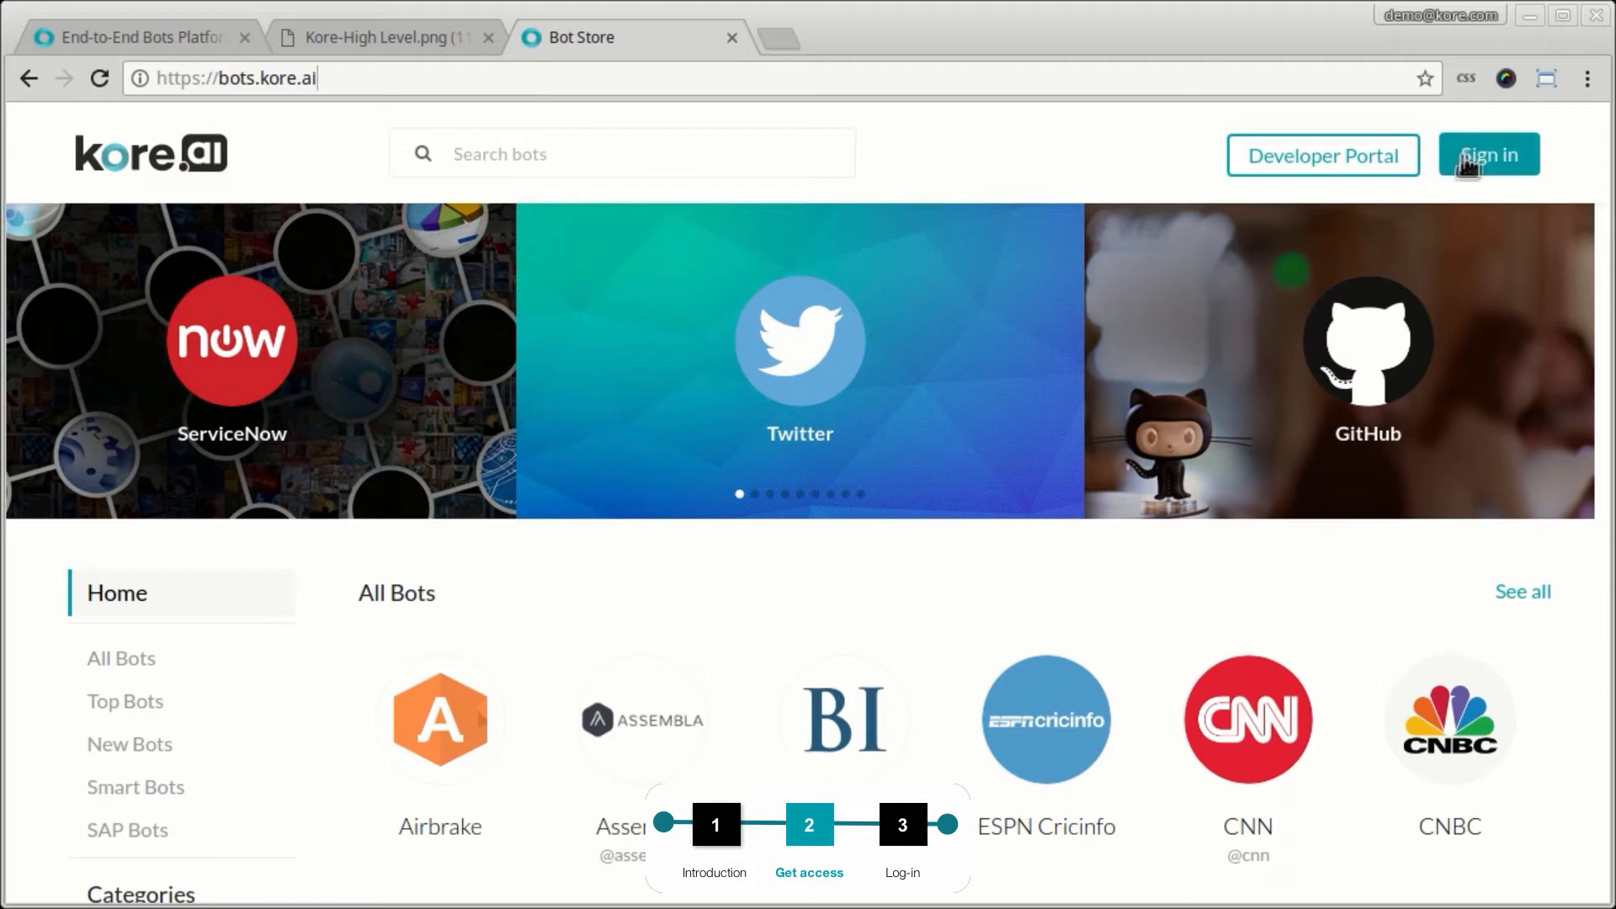
pyautogui.click(1489, 155)
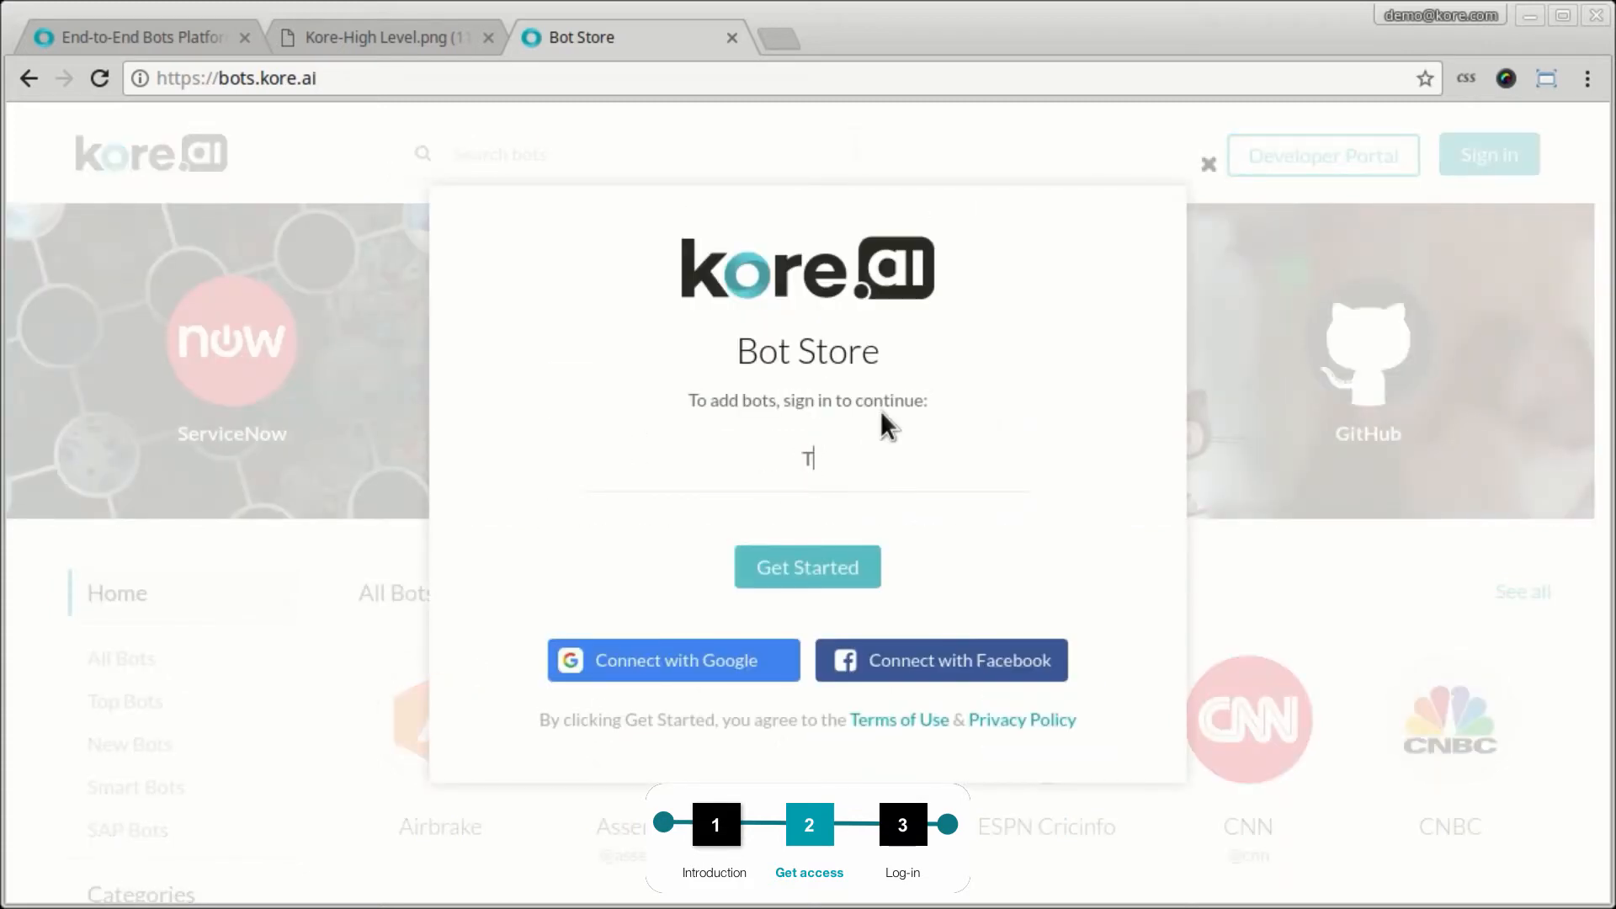
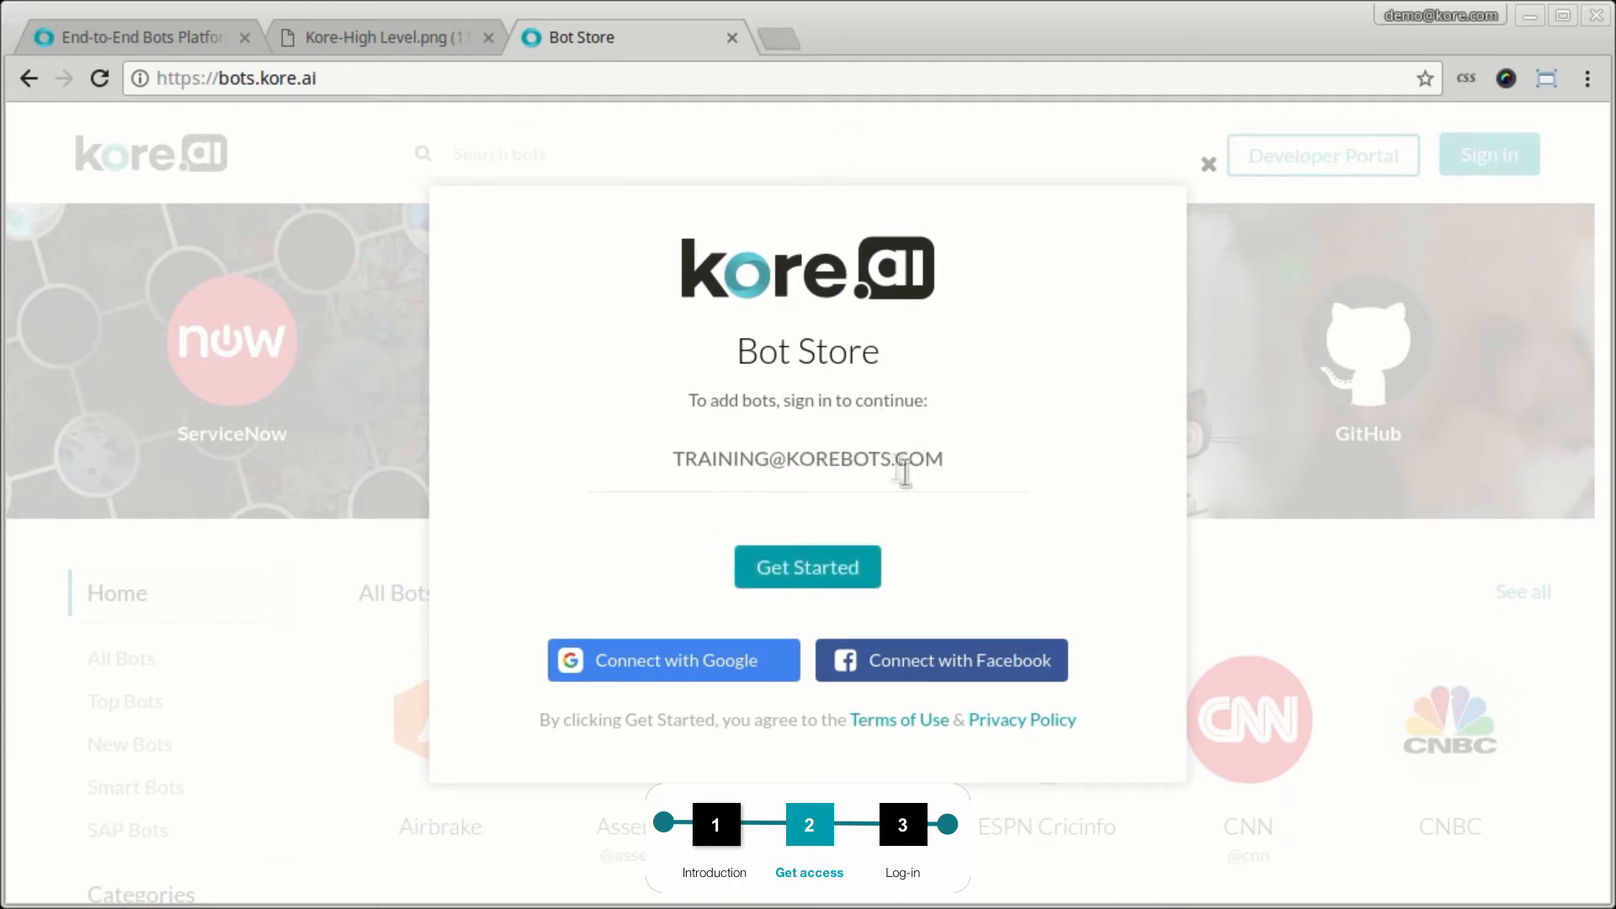
pyautogui.click(807, 567)
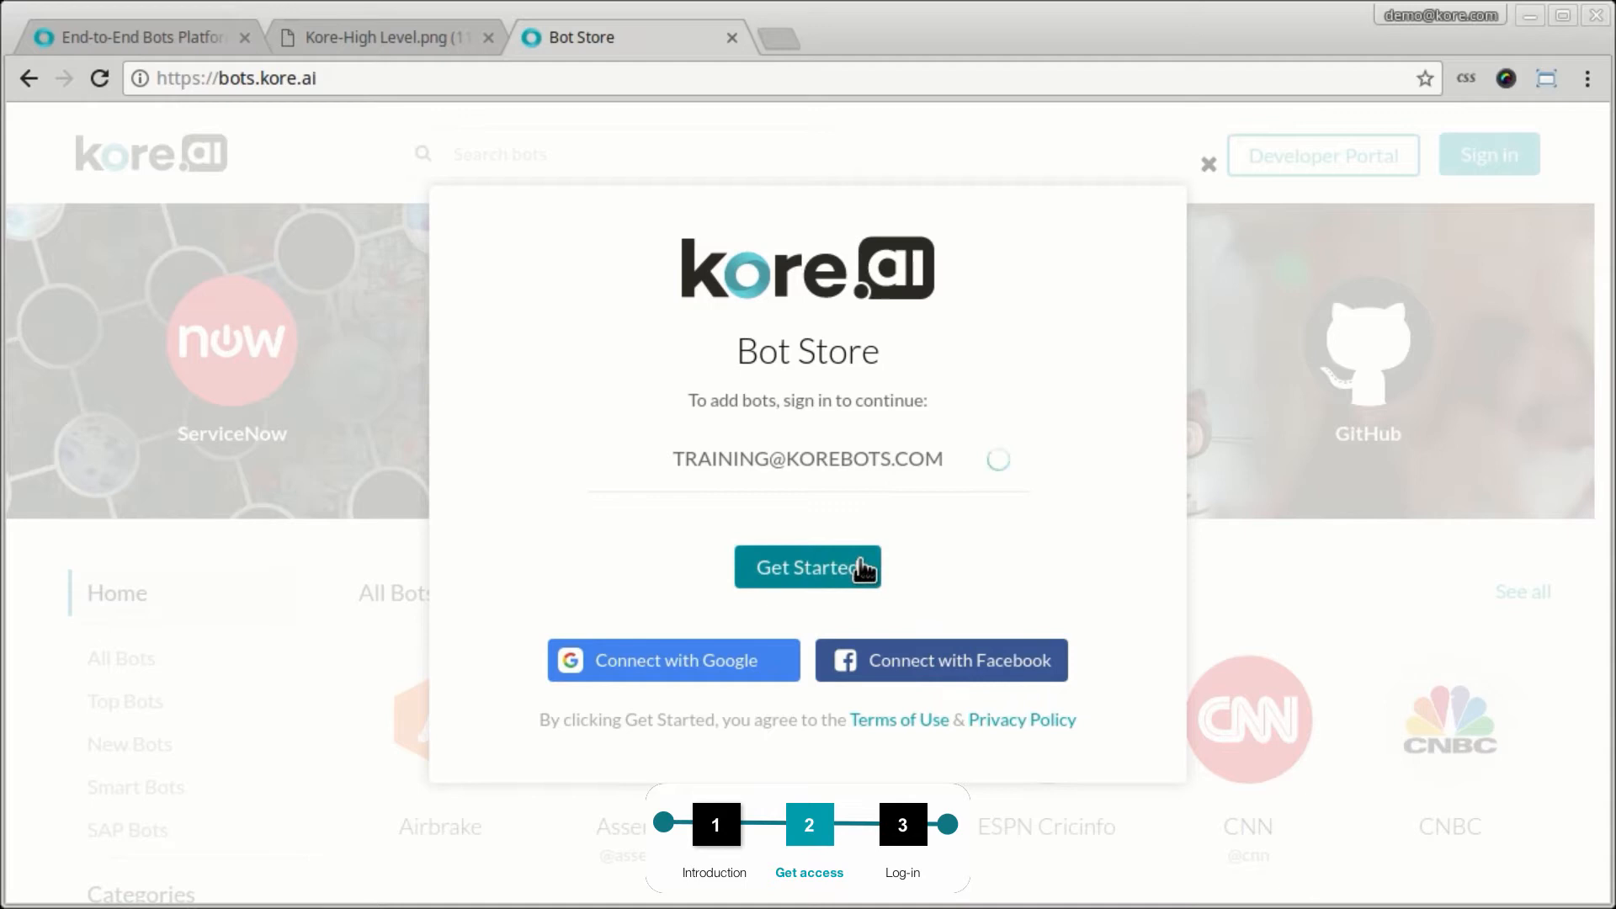
# Step: Enter first name Training, last name Kore and a password for the new account
pyautogui.click(807, 566)
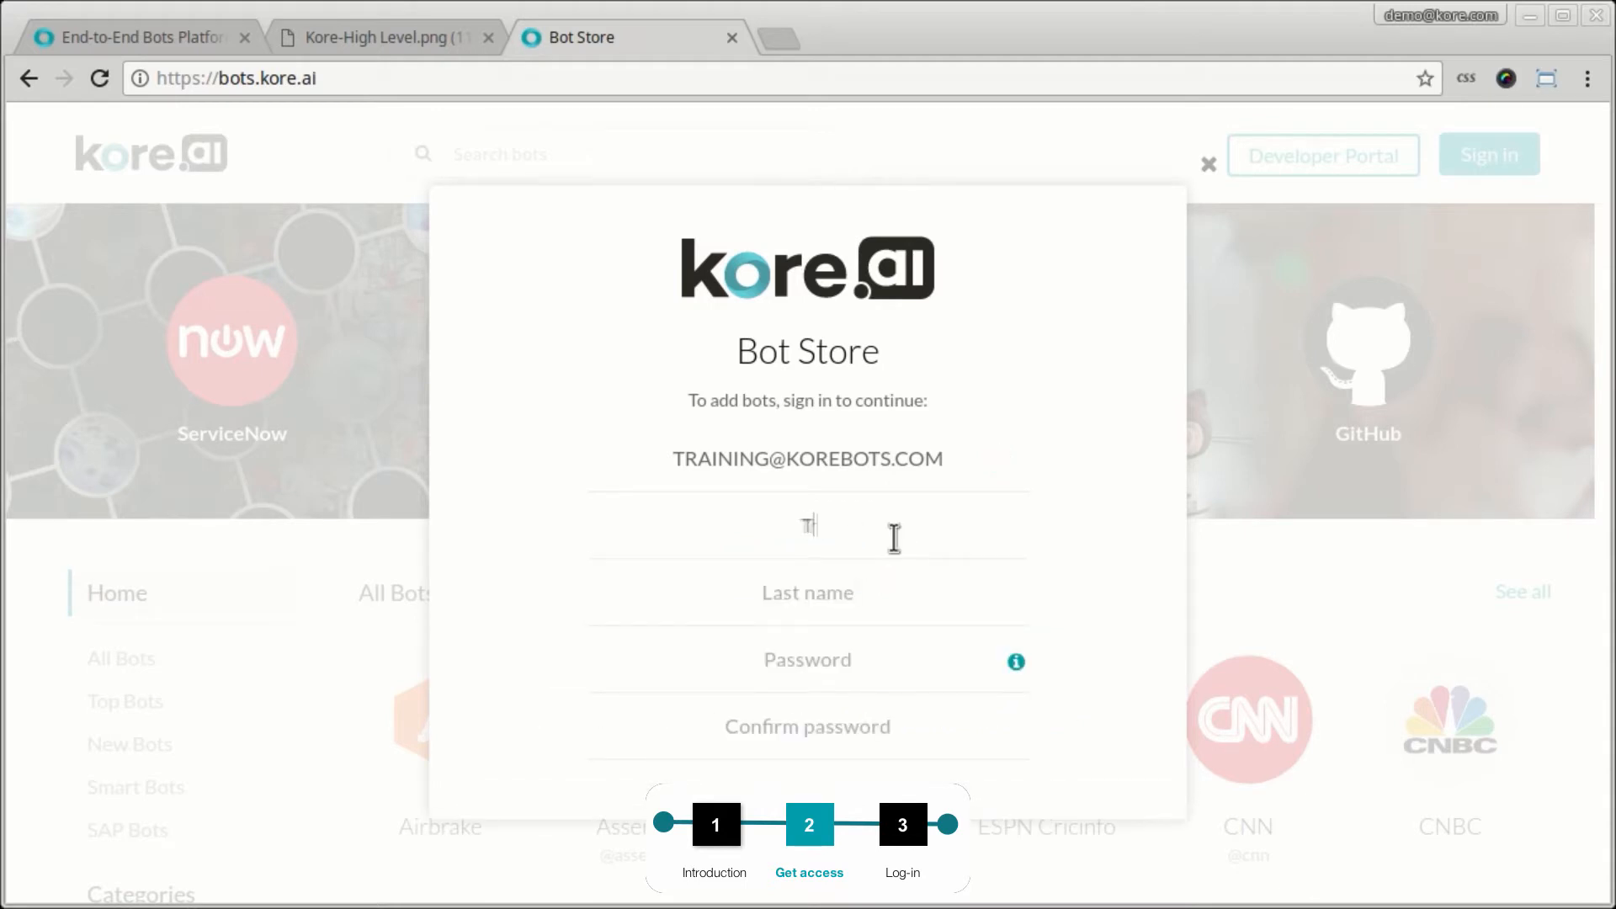
pyautogui.write('Training')
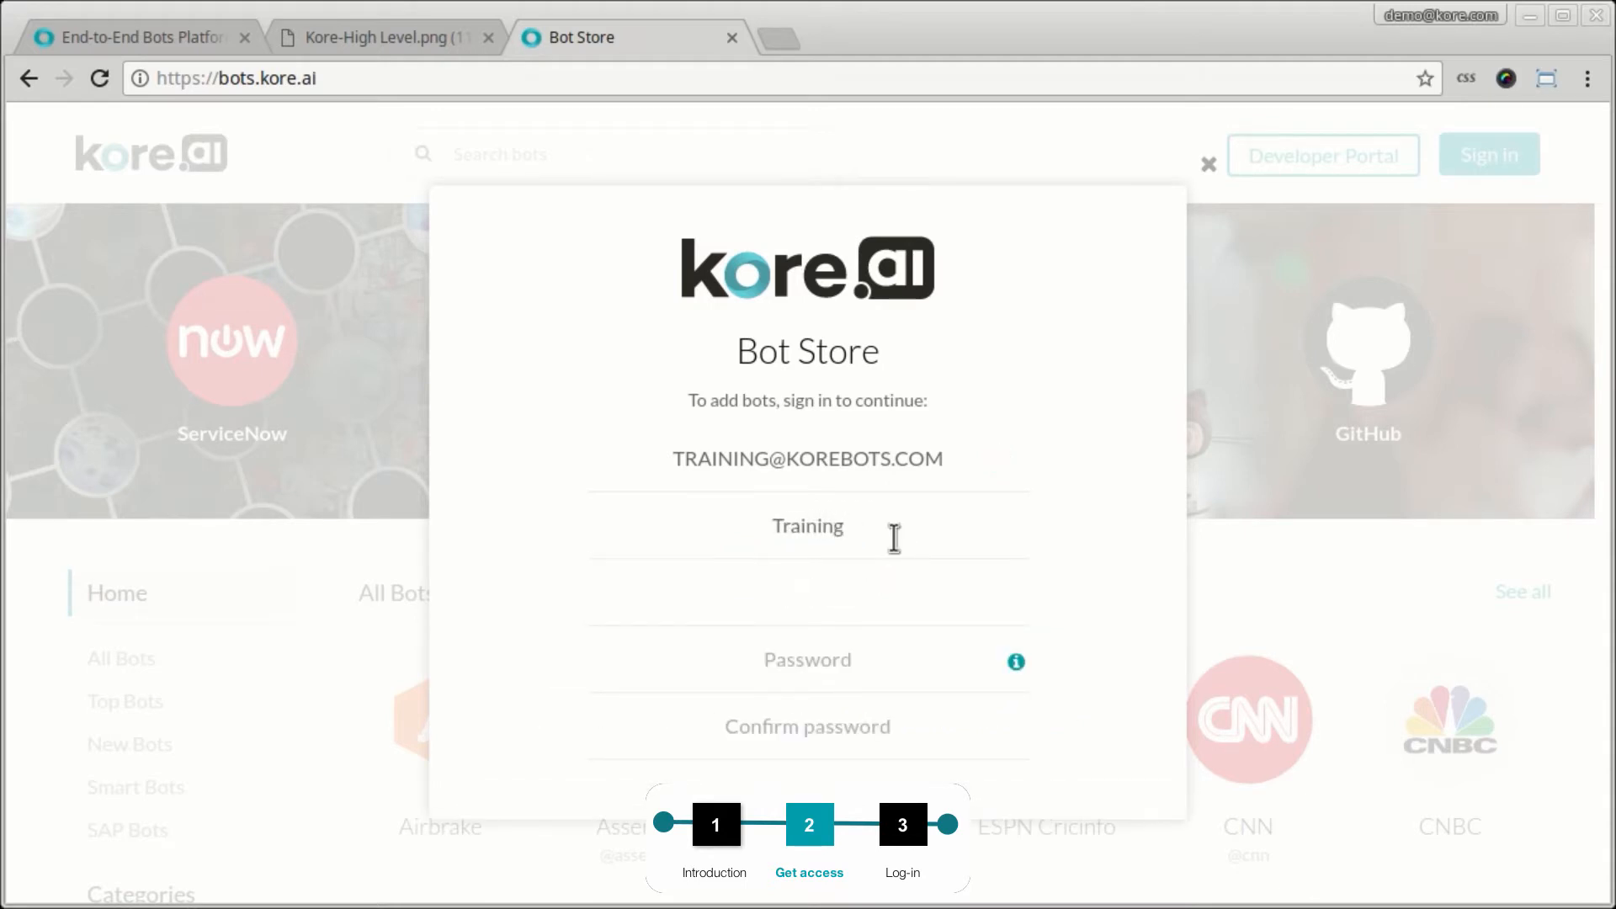
pyautogui.write('Kore')
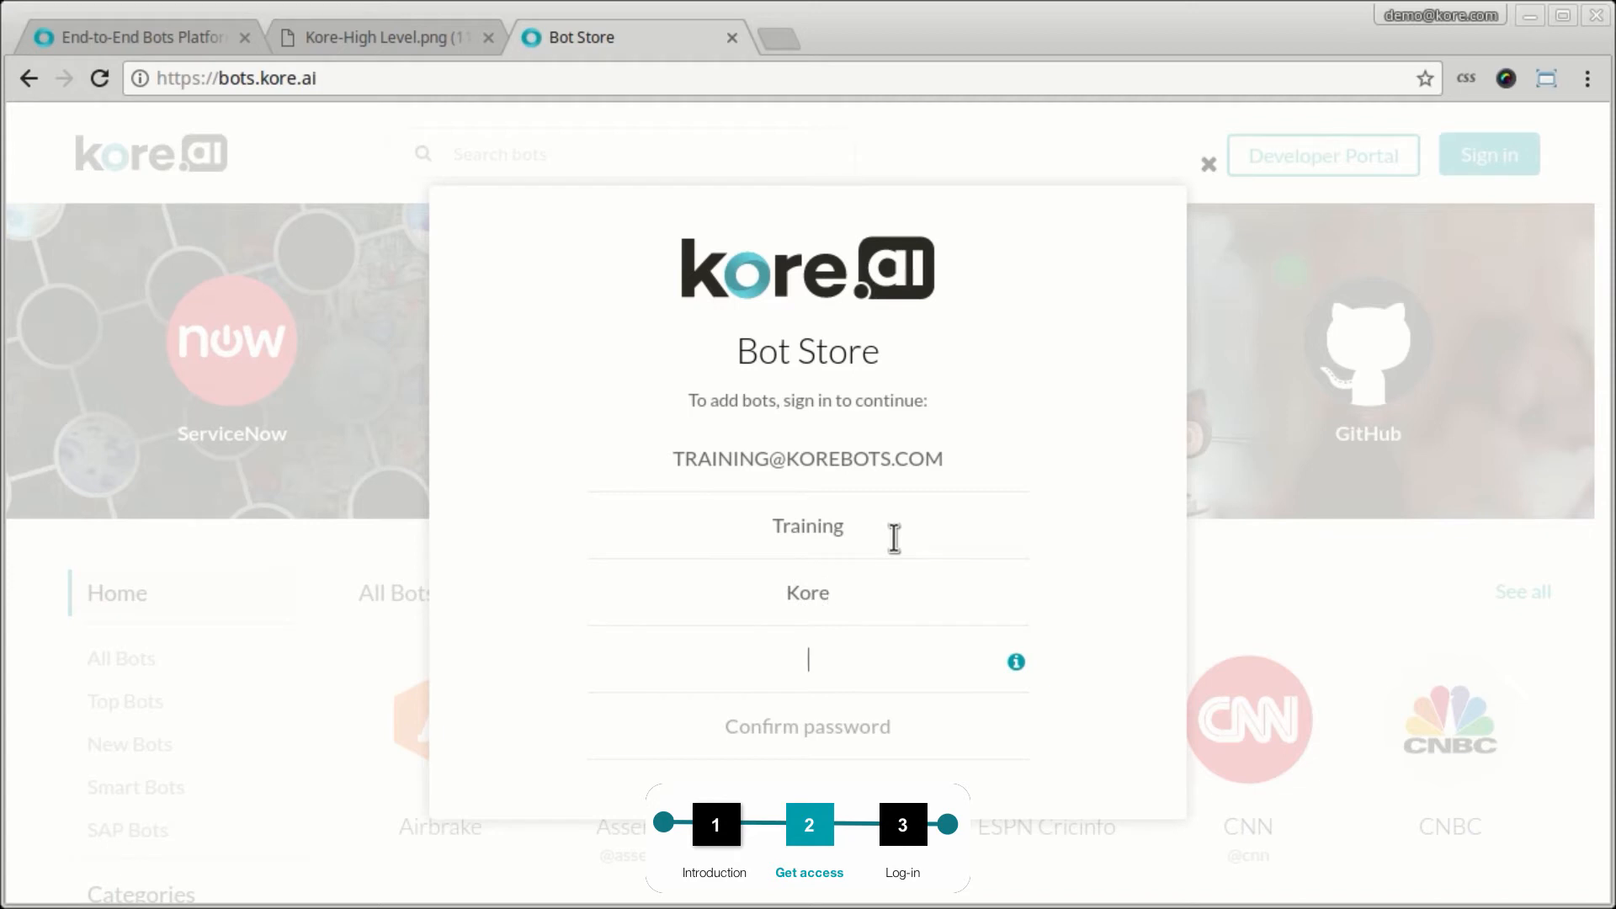
pyautogui.write('password')
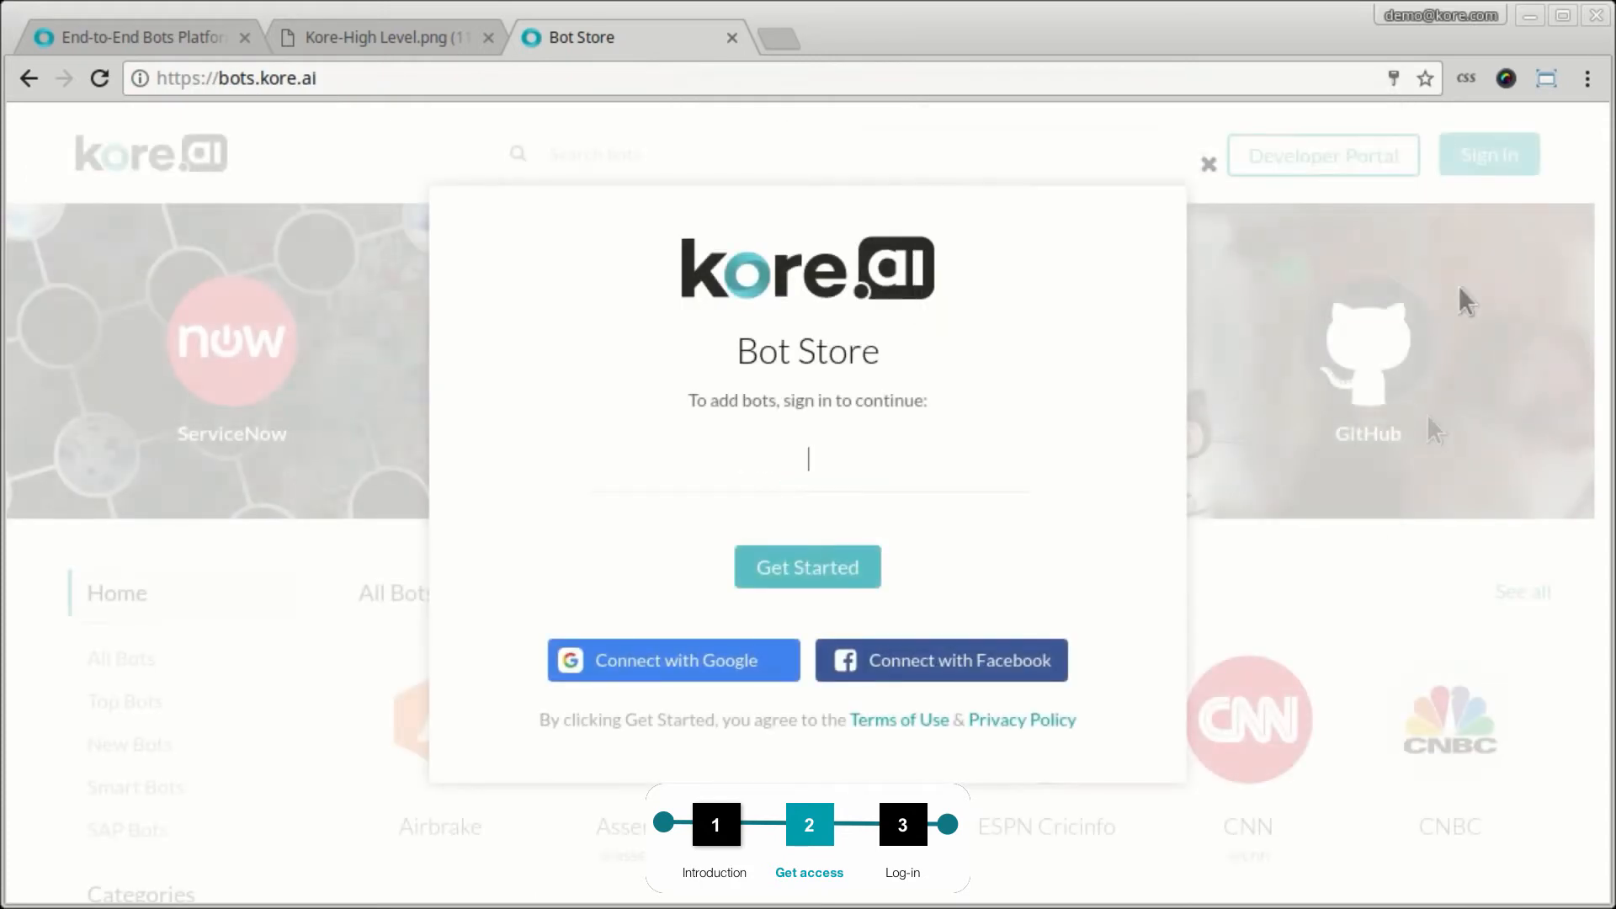
pyautogui.moveTo(1341, 638)
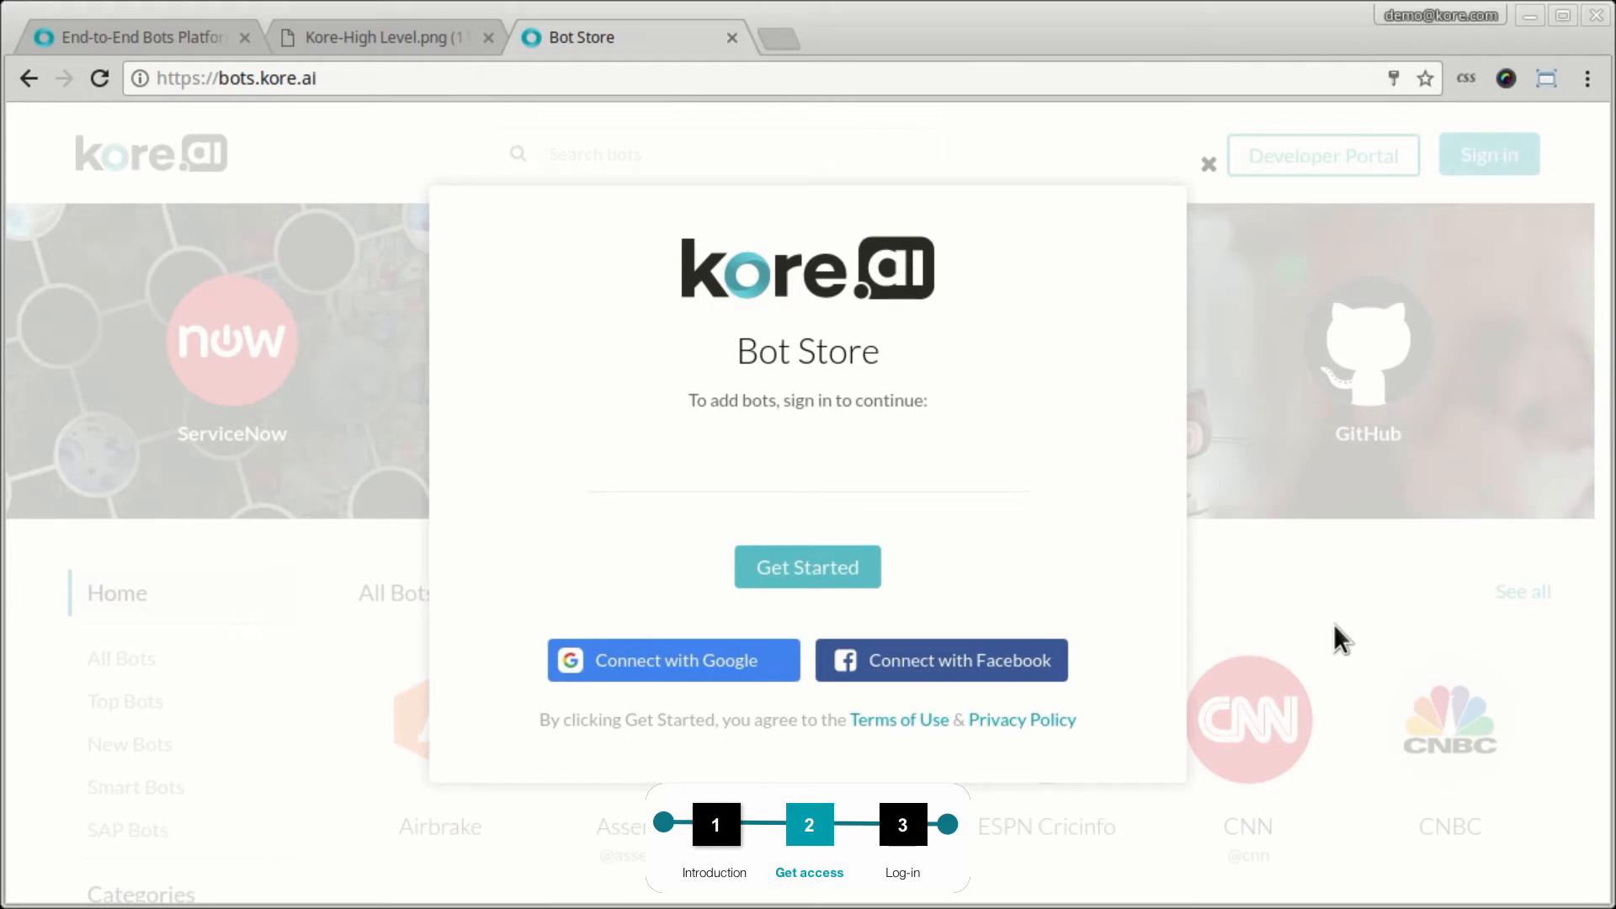
# Step: Sign in to the Bot Store with the training email and password, then open the developer portal
pyautogui.click(807, 459)
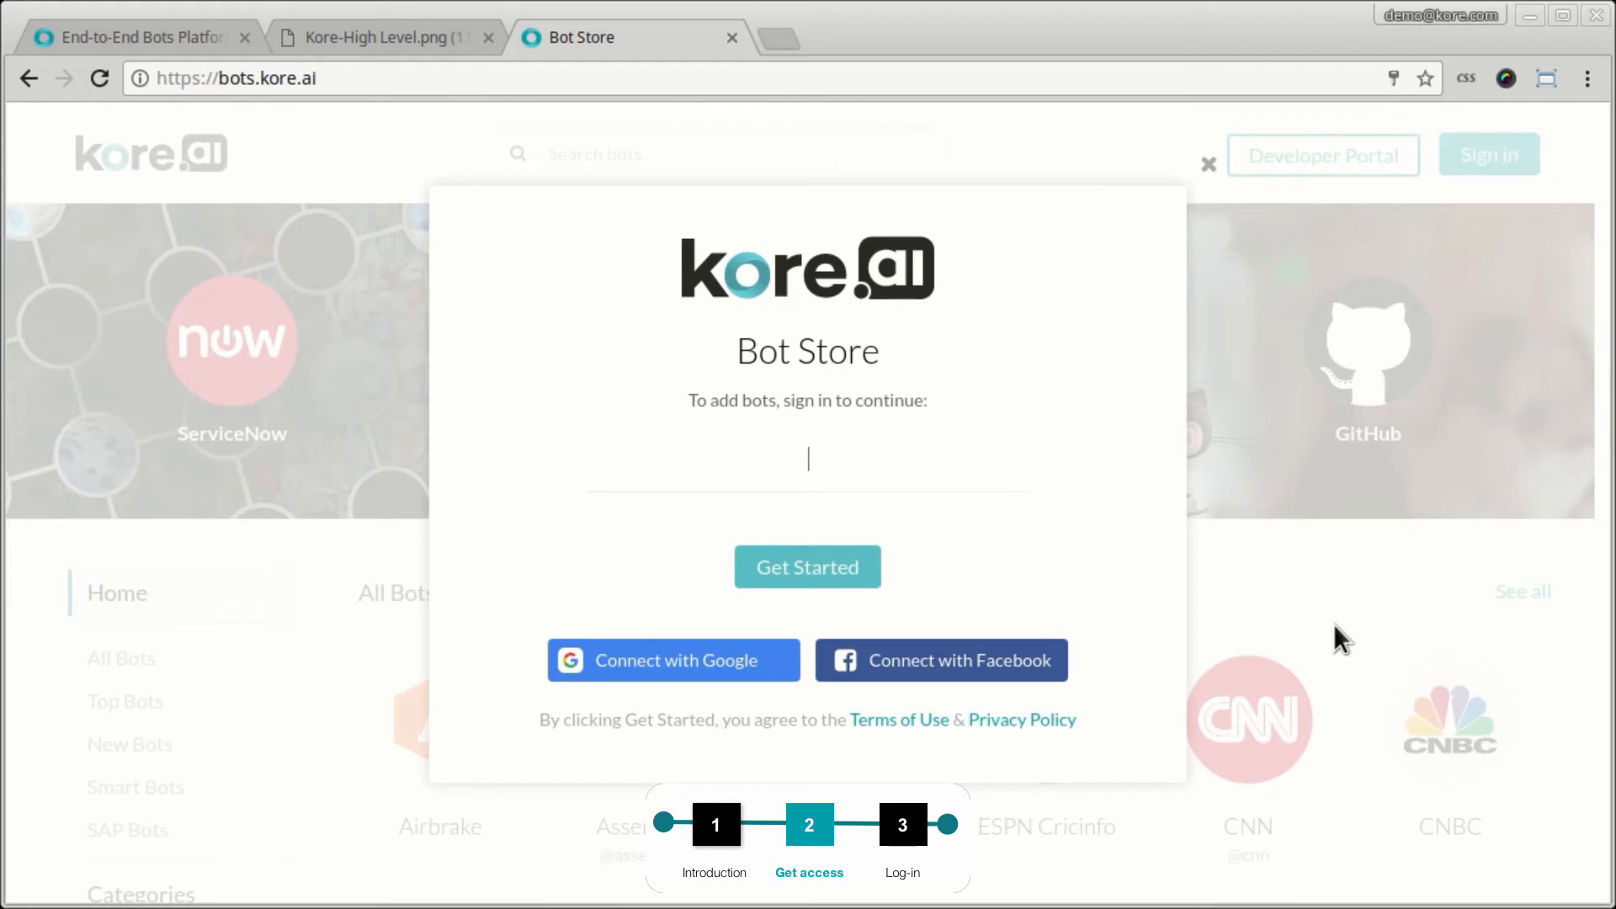
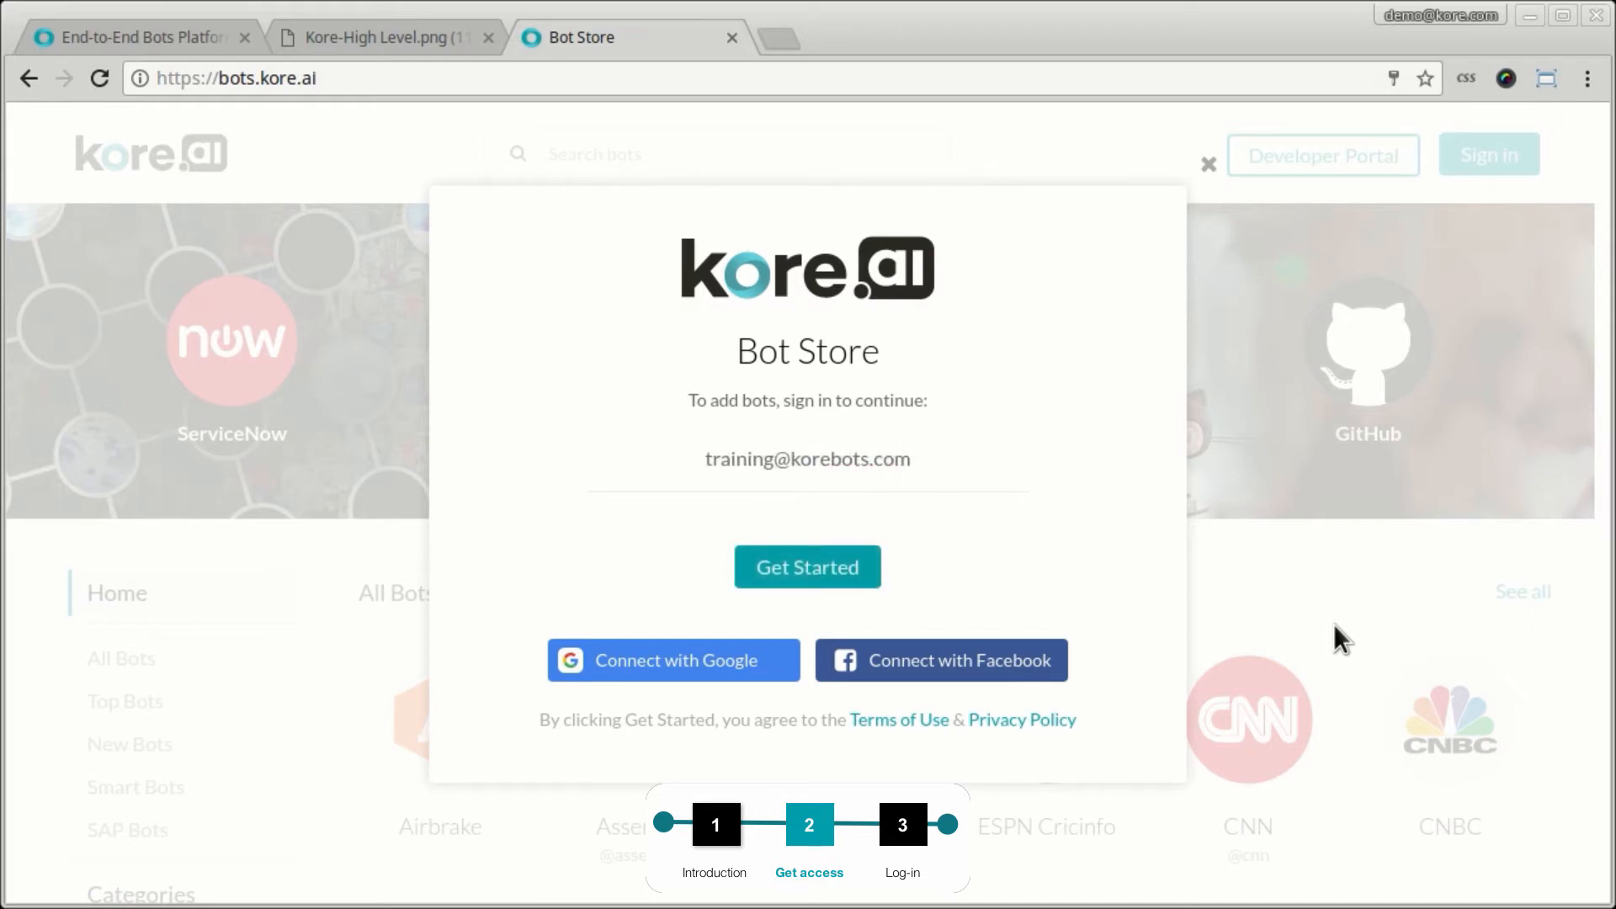
pyautogui.click(807, 566)
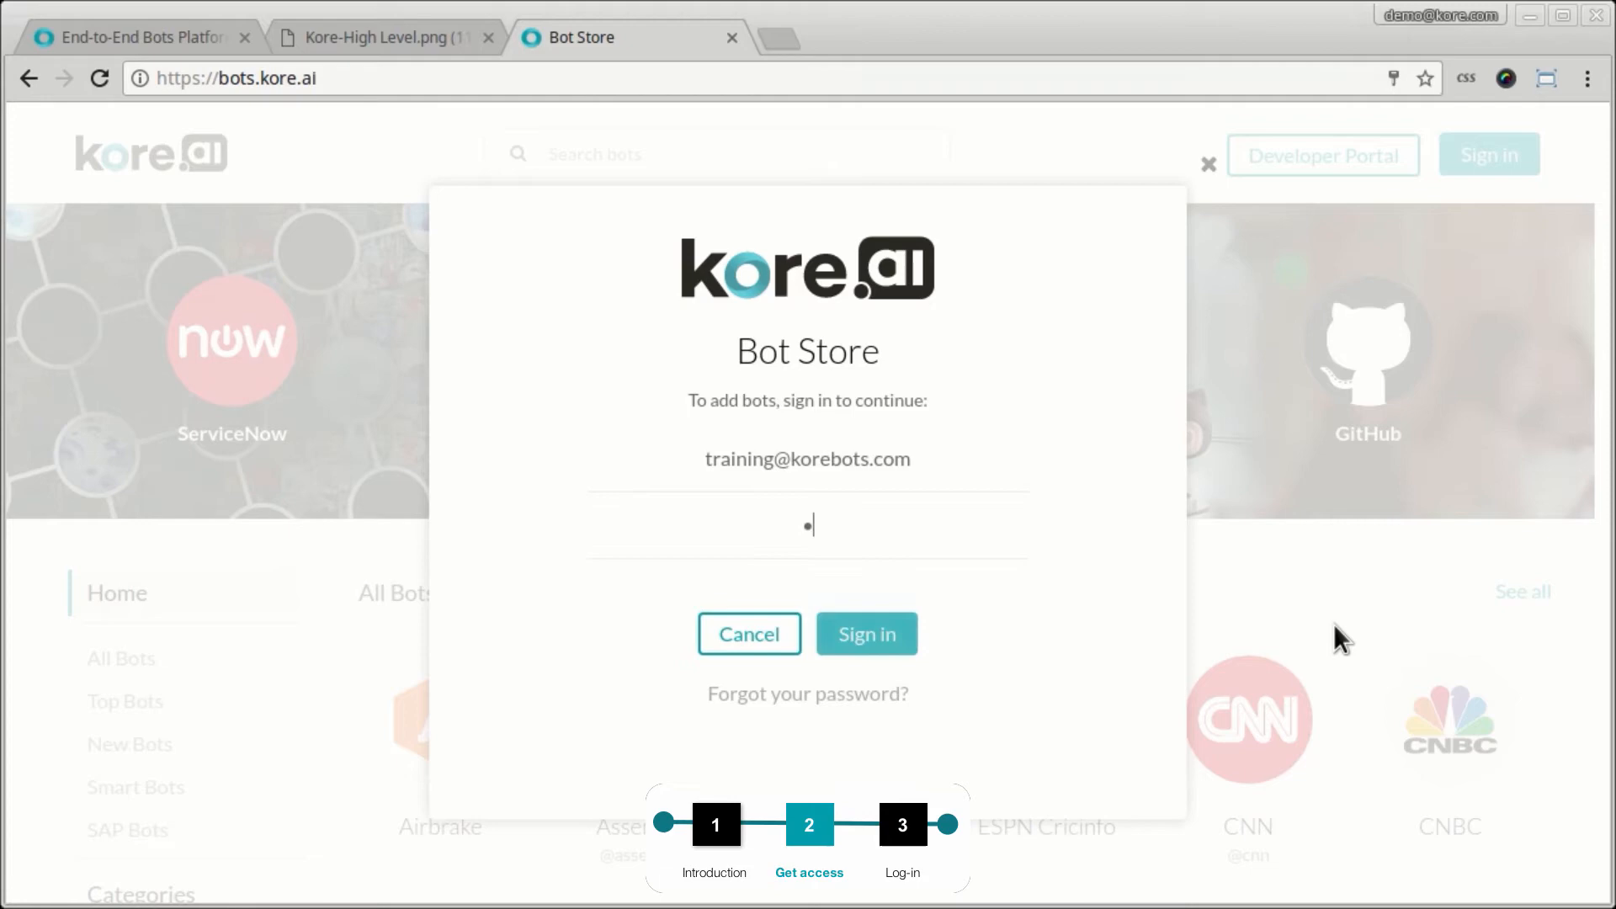
pyautogui.write('password')
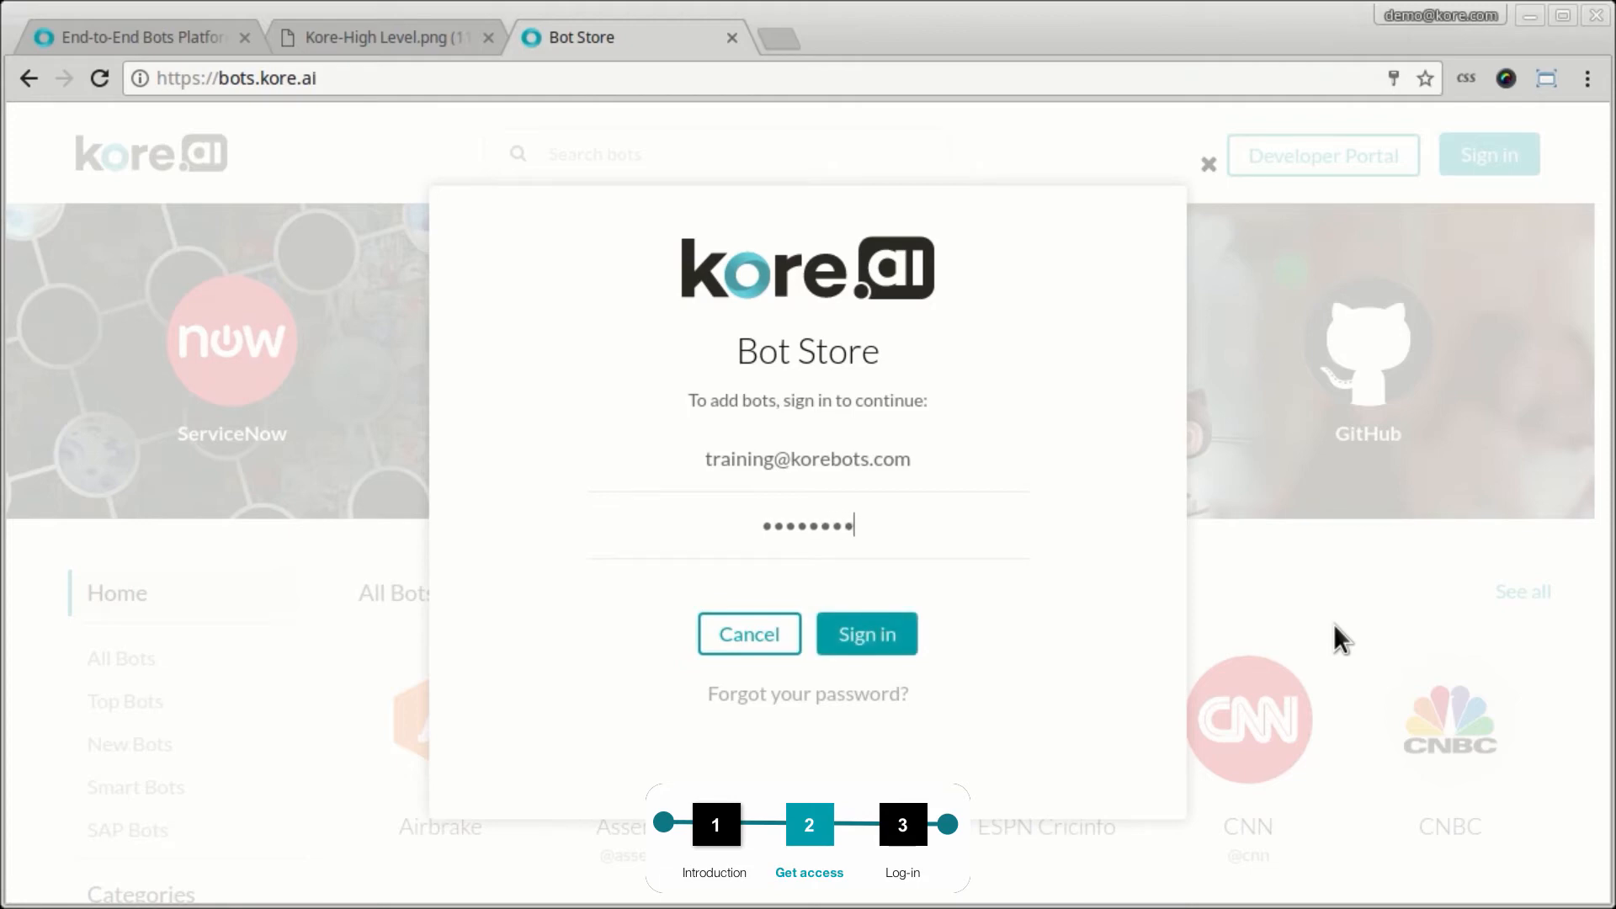
pyautogui.click(866, 633)
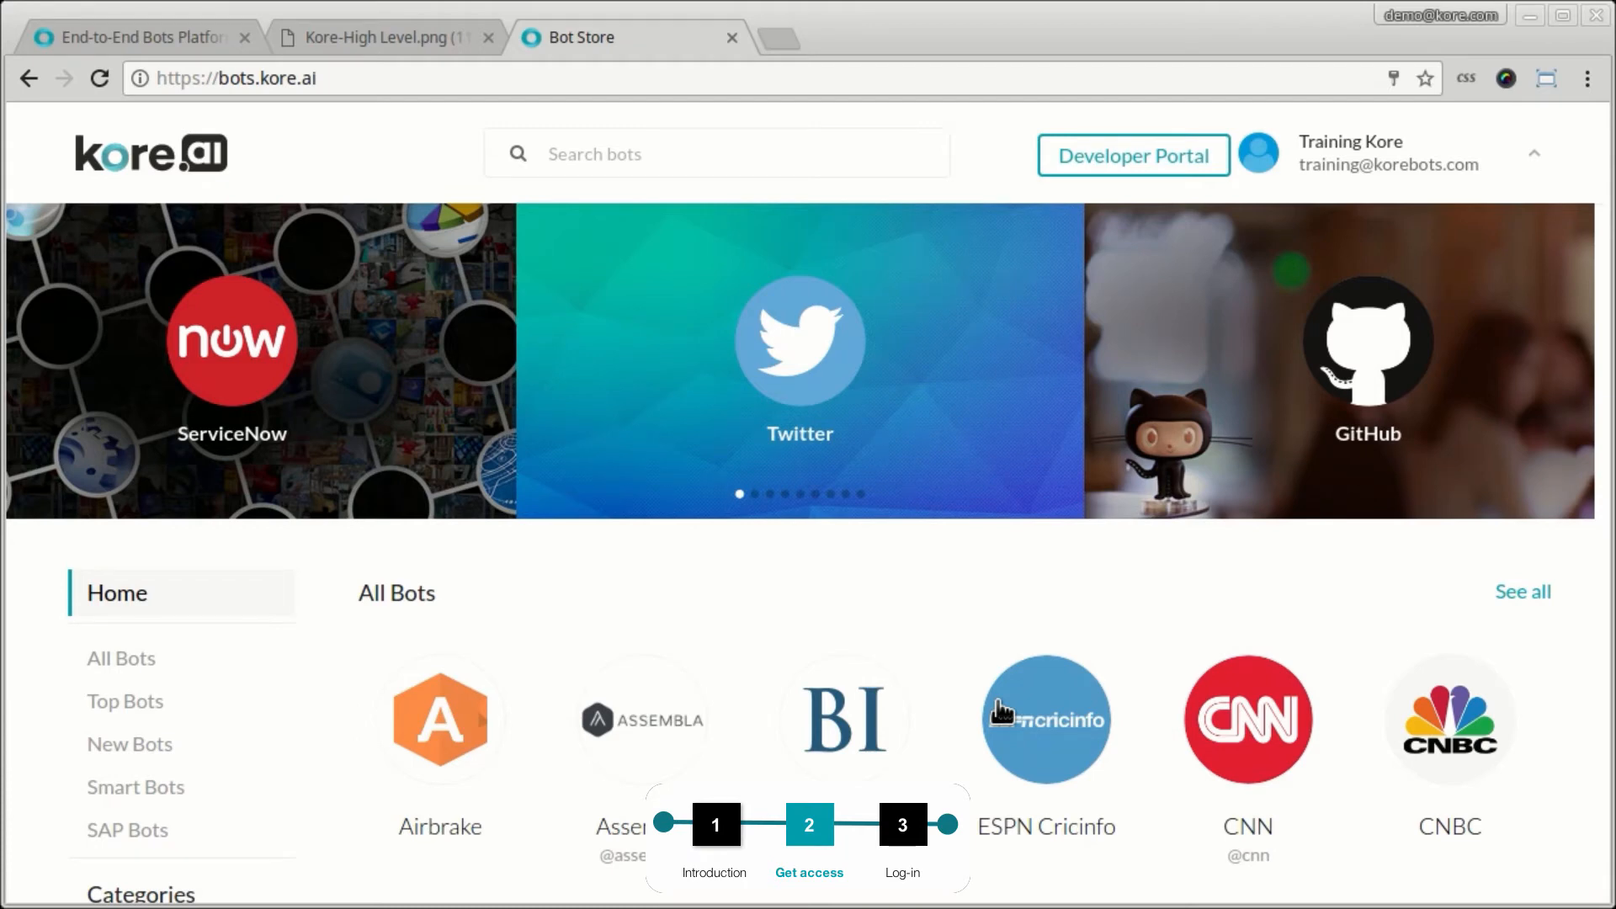
pyautogui.moveTo(639, 718)
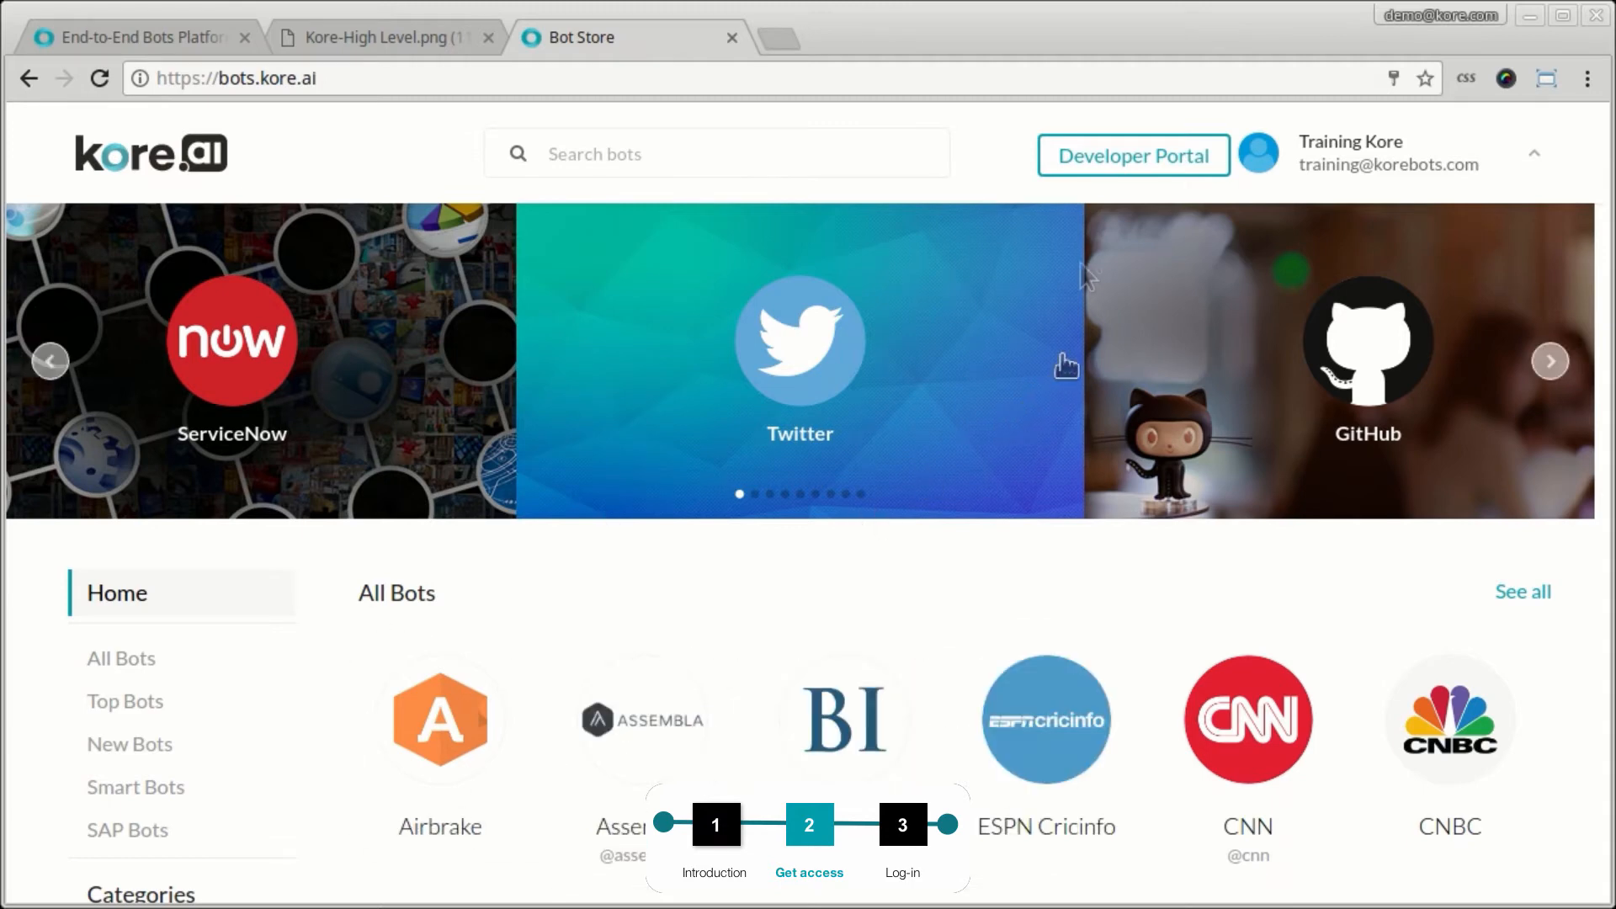
pyautogui.click(1132, 154)
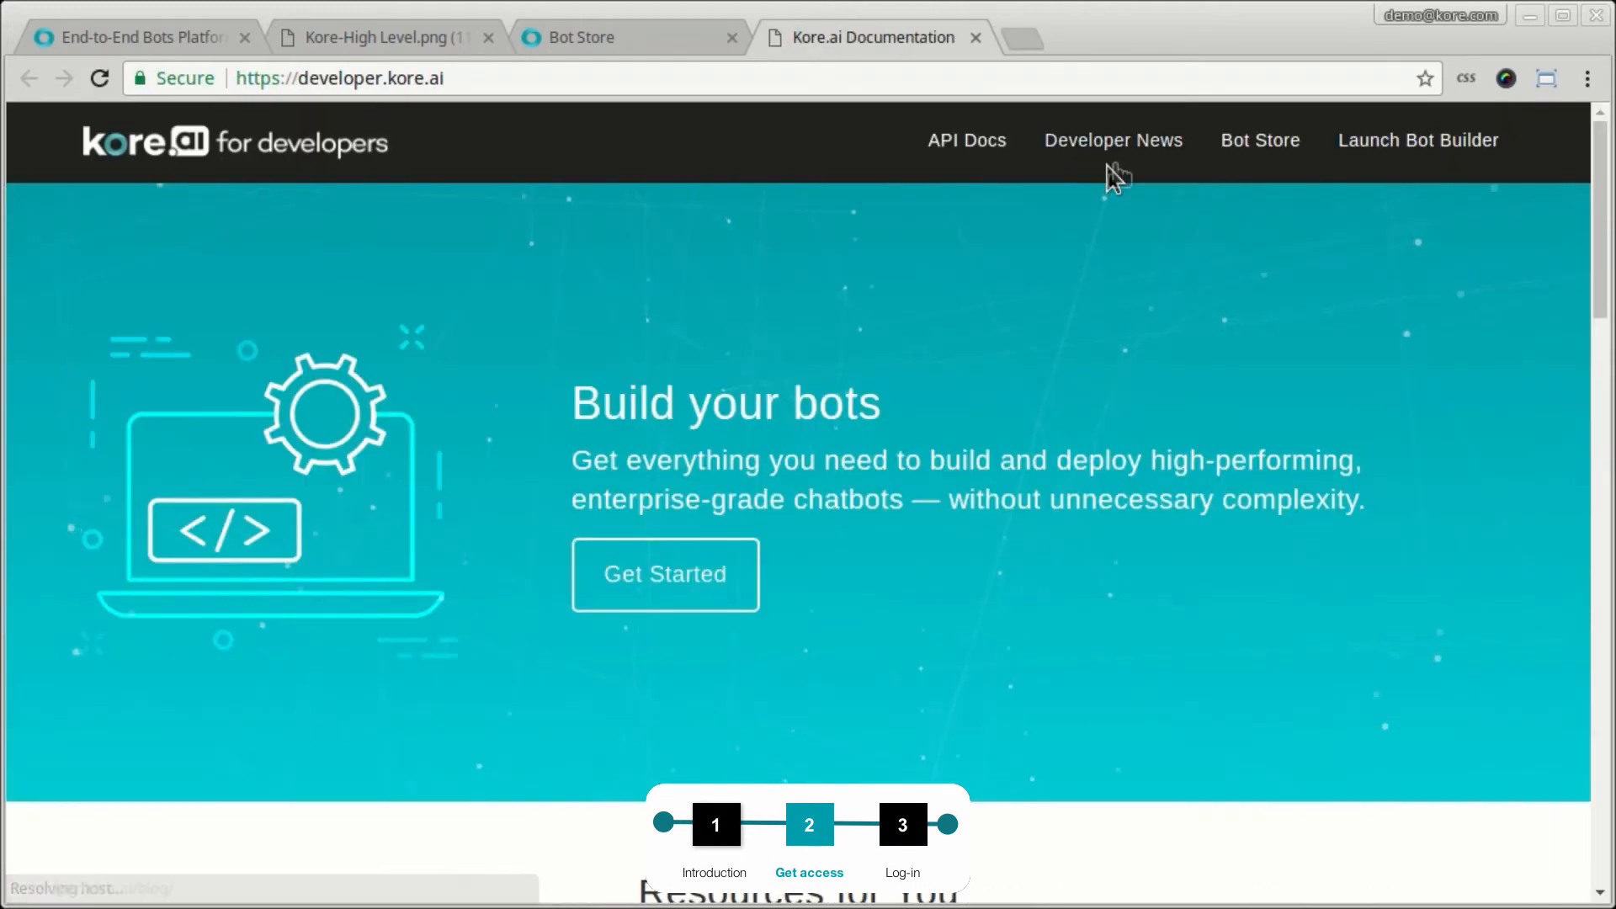
# Step: Launch Bot Builder and fill the access request with first name, last name, email and company
pyautogui.click(1417, 141)
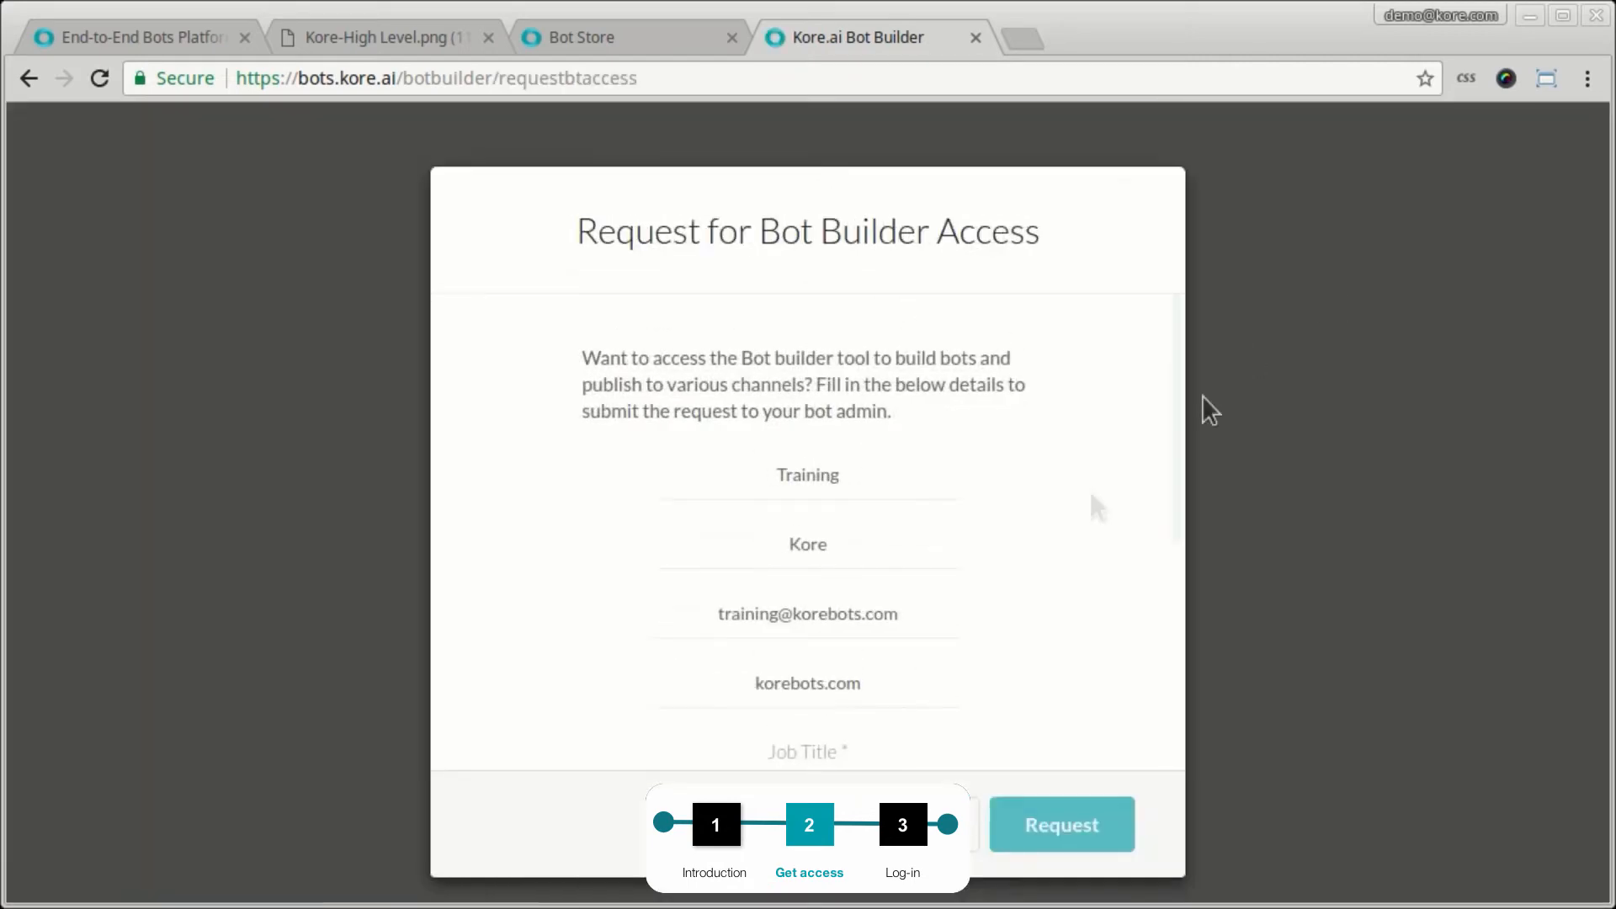
pyautogui.click(808, 474)
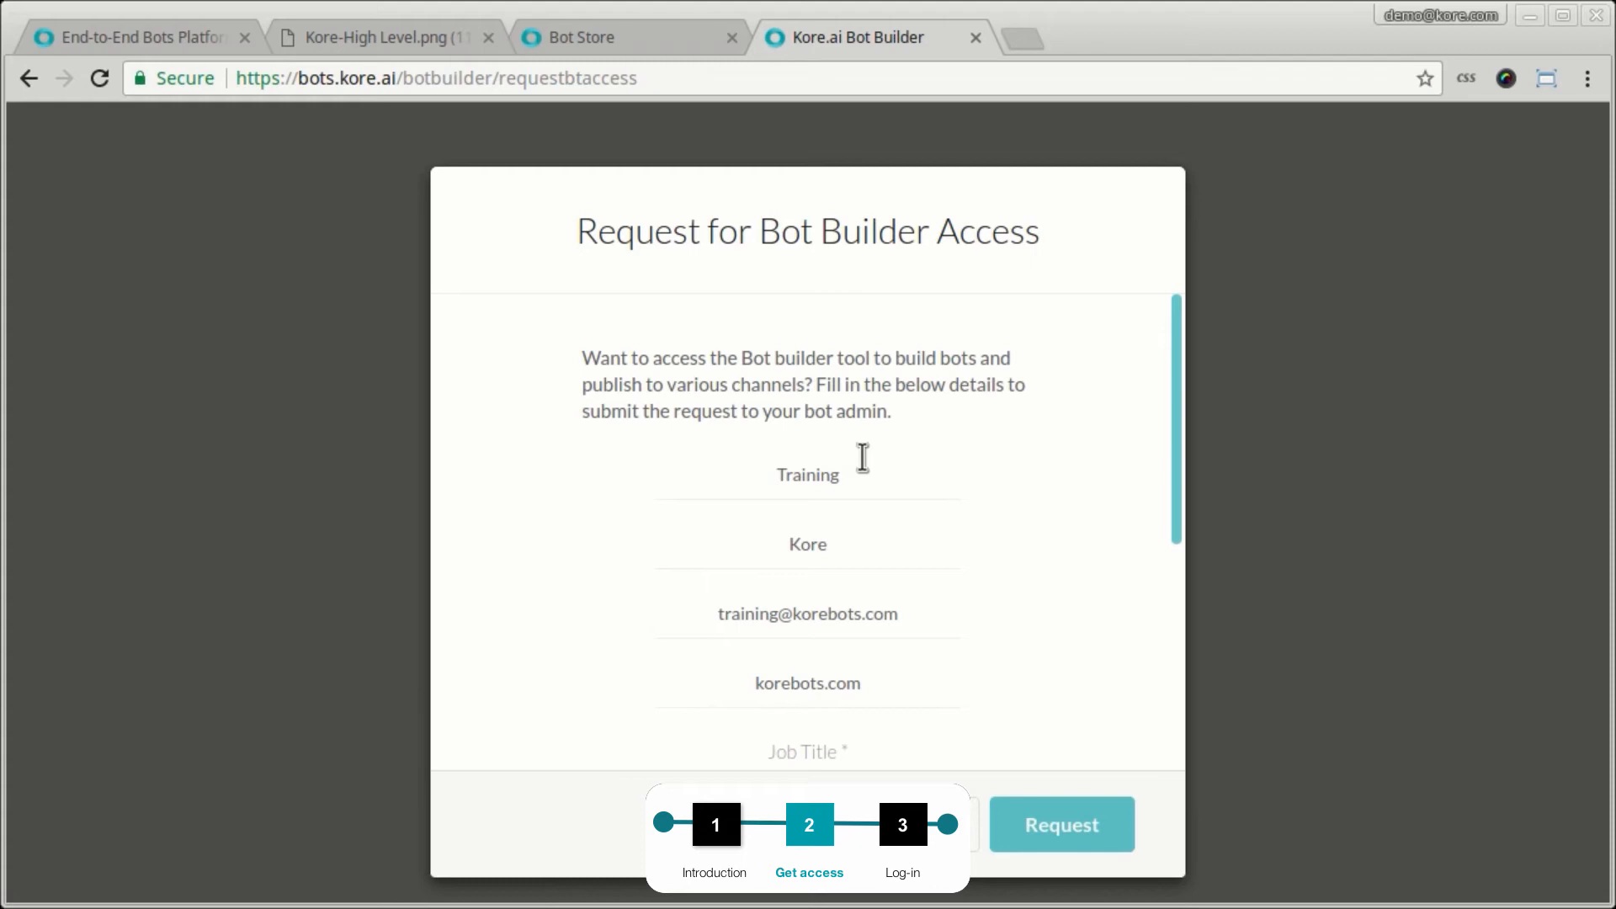
pyautogui.click(808, 474)
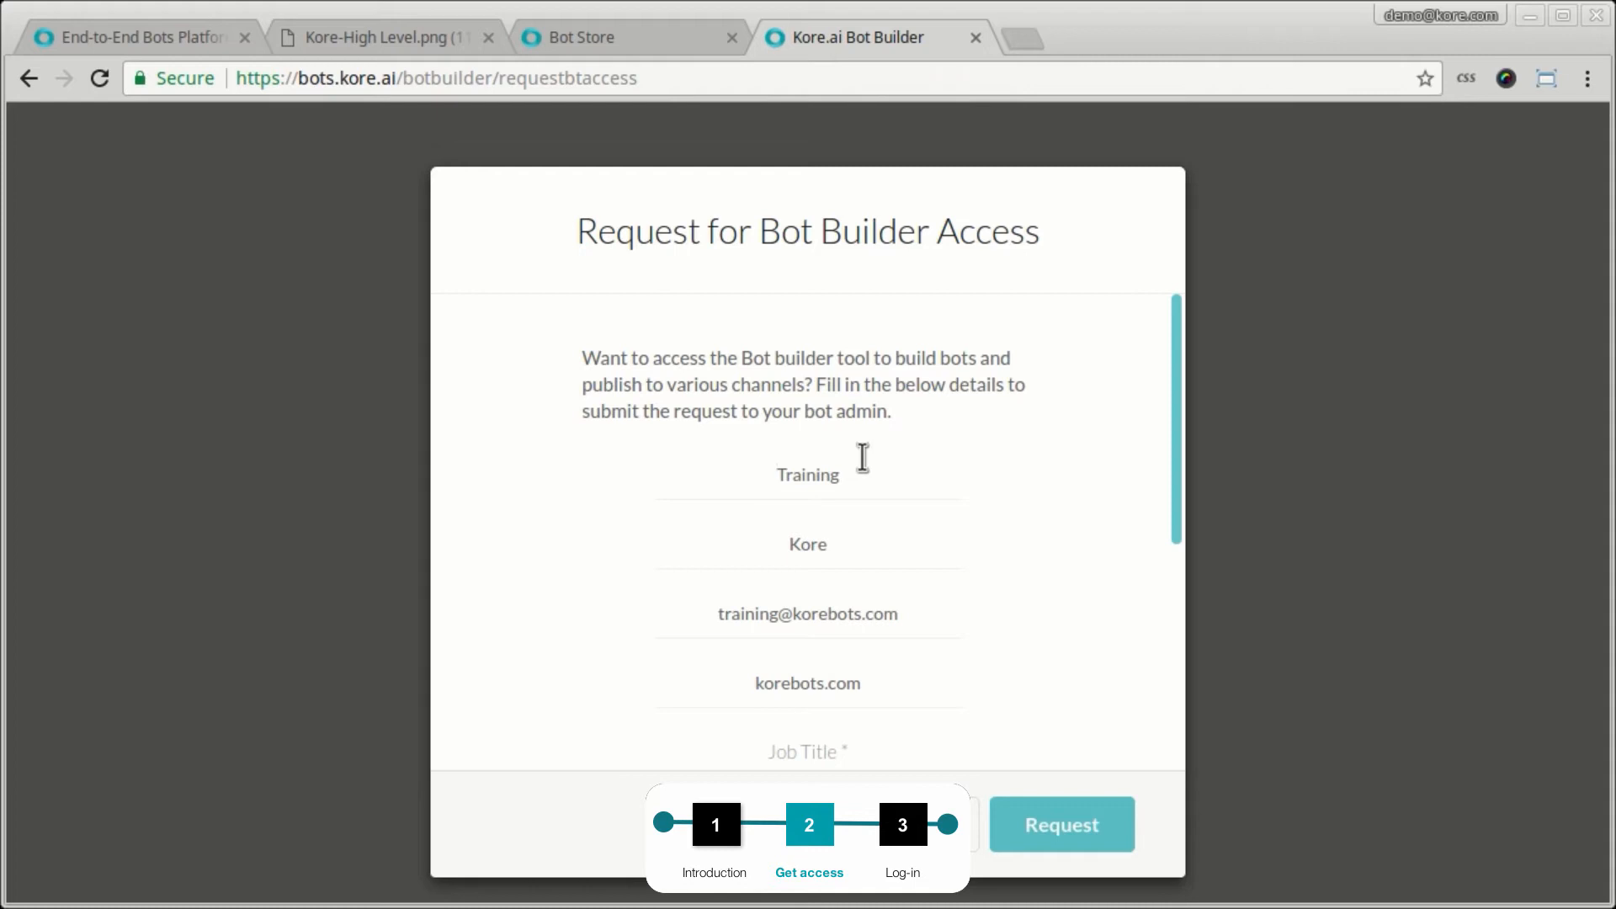
pyautogui.click(808, 474)
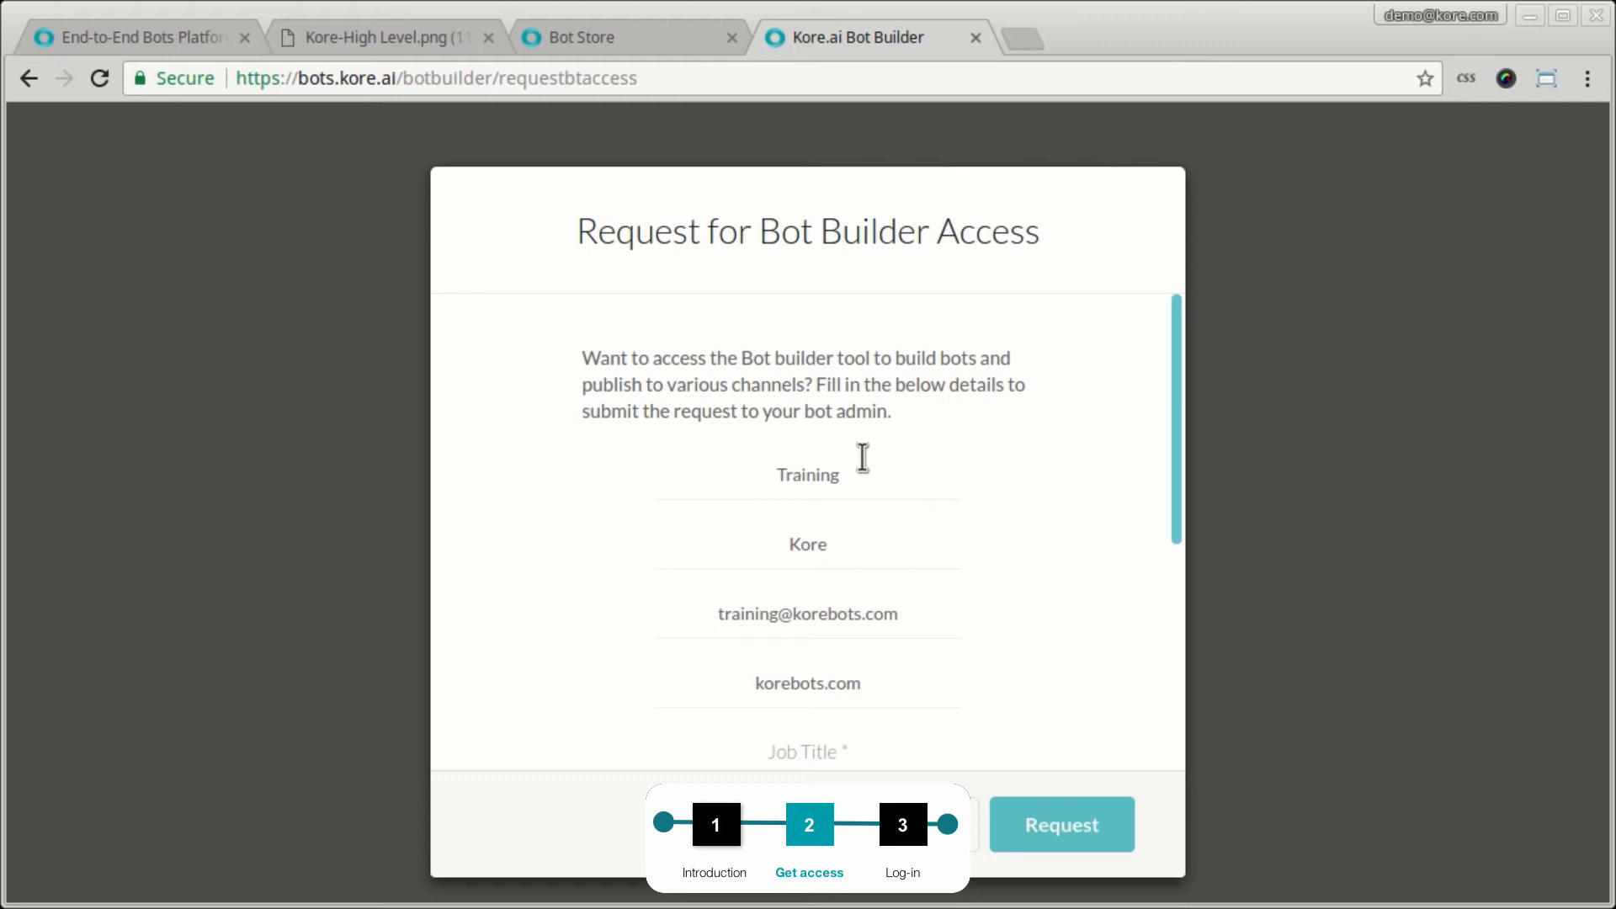
pyautogui.click(778, 474)
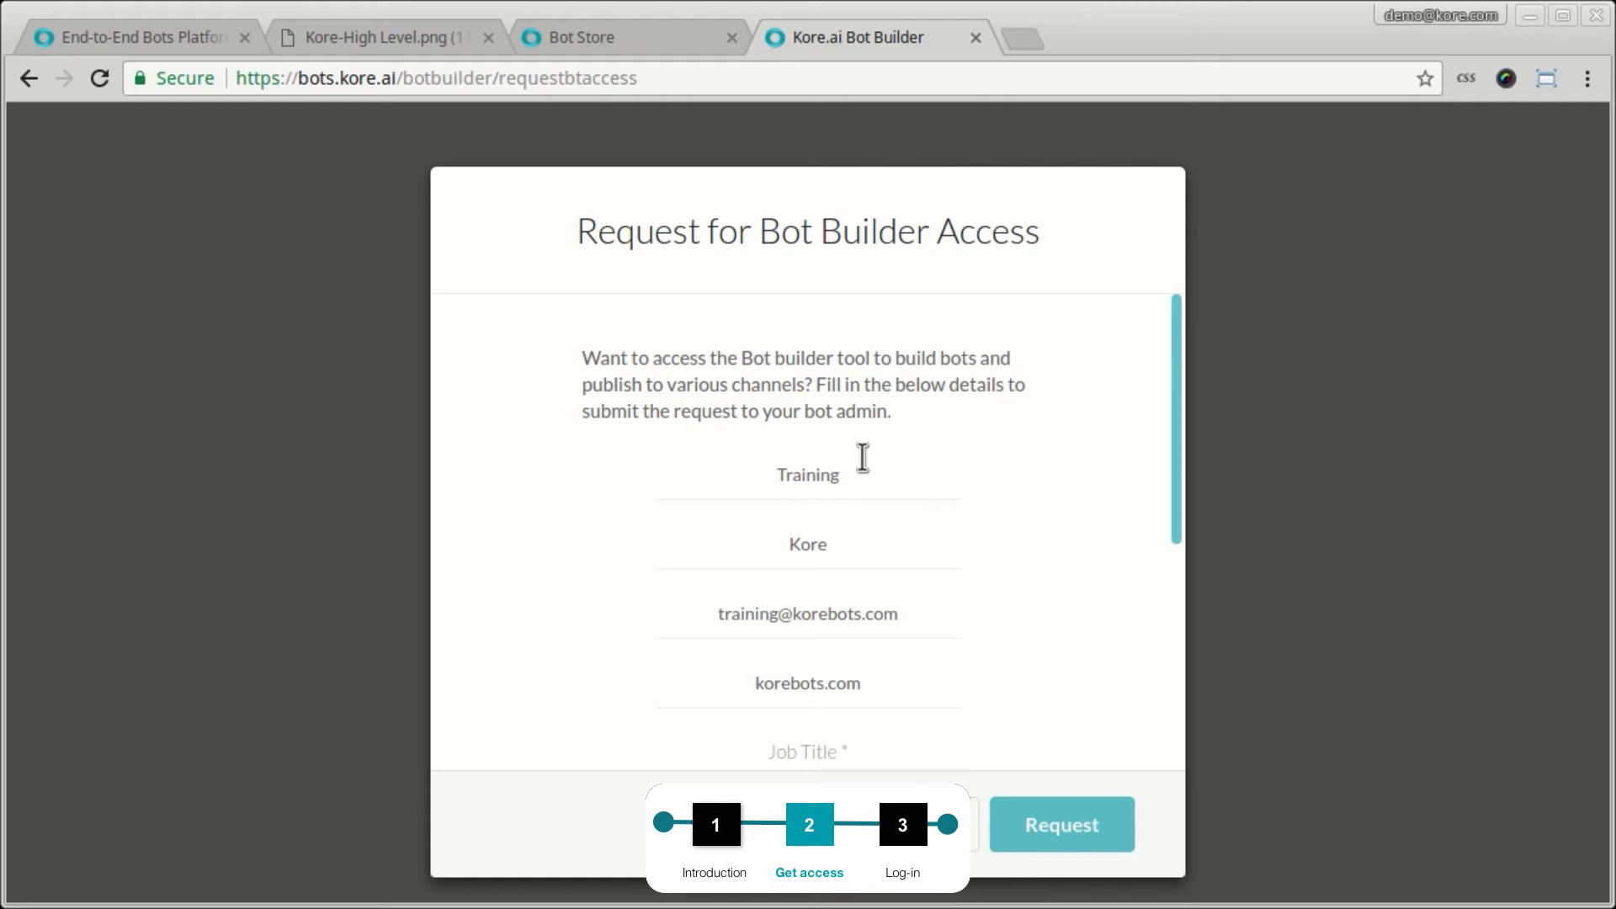
pyautogui.click(807, 474)
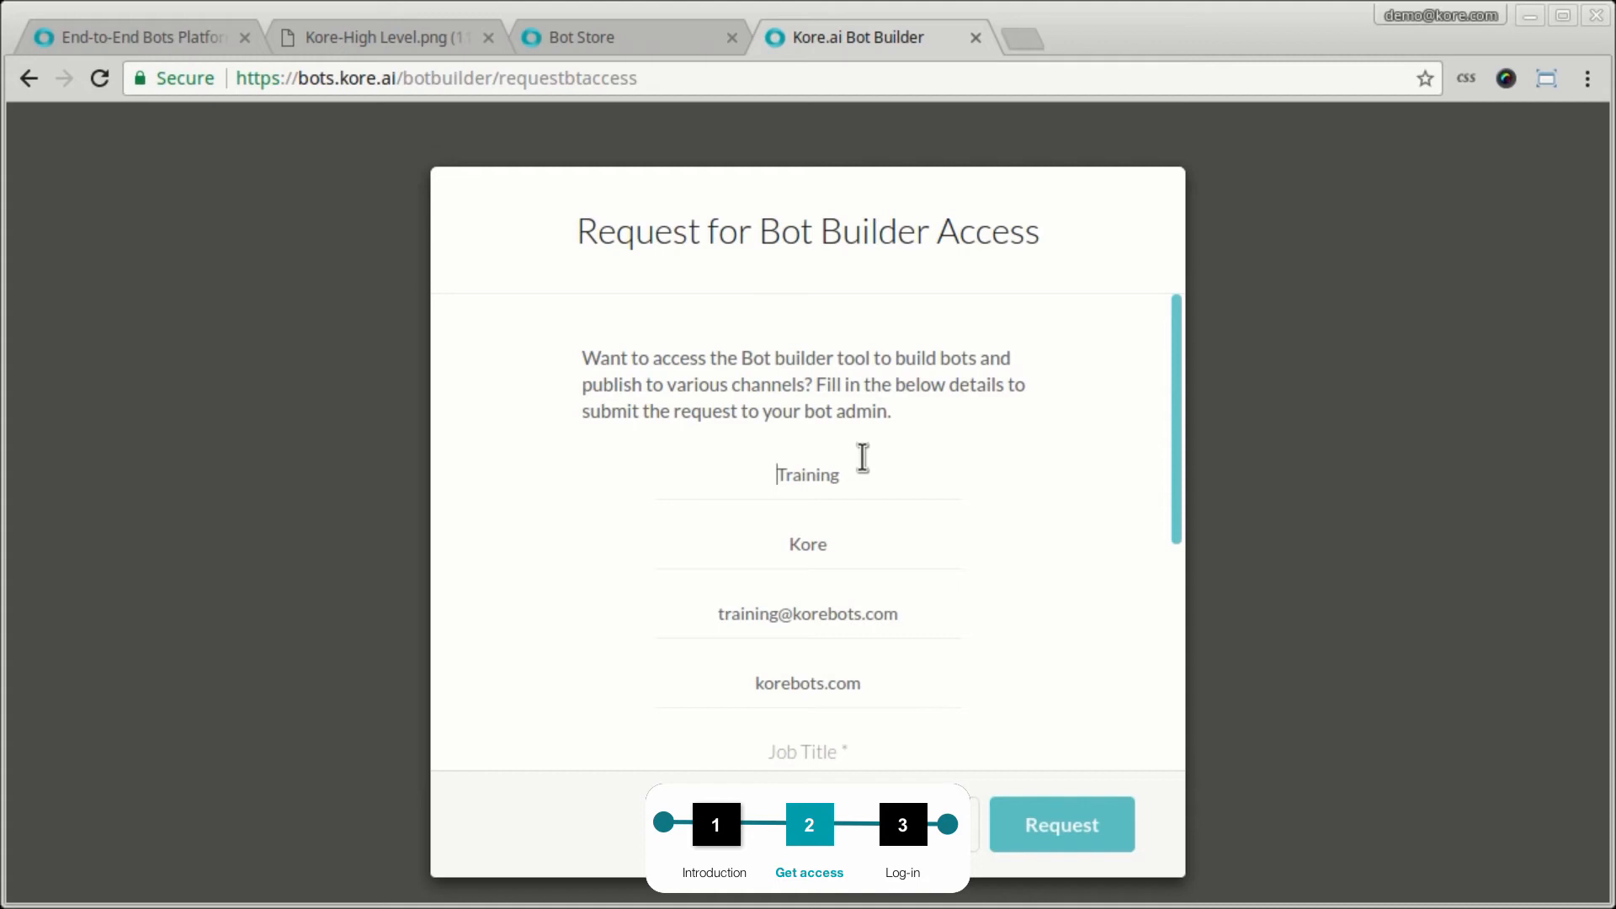
# Step: Enter job title Developer and the access reason 'To build bots'
pyautogui.scroll(-3)
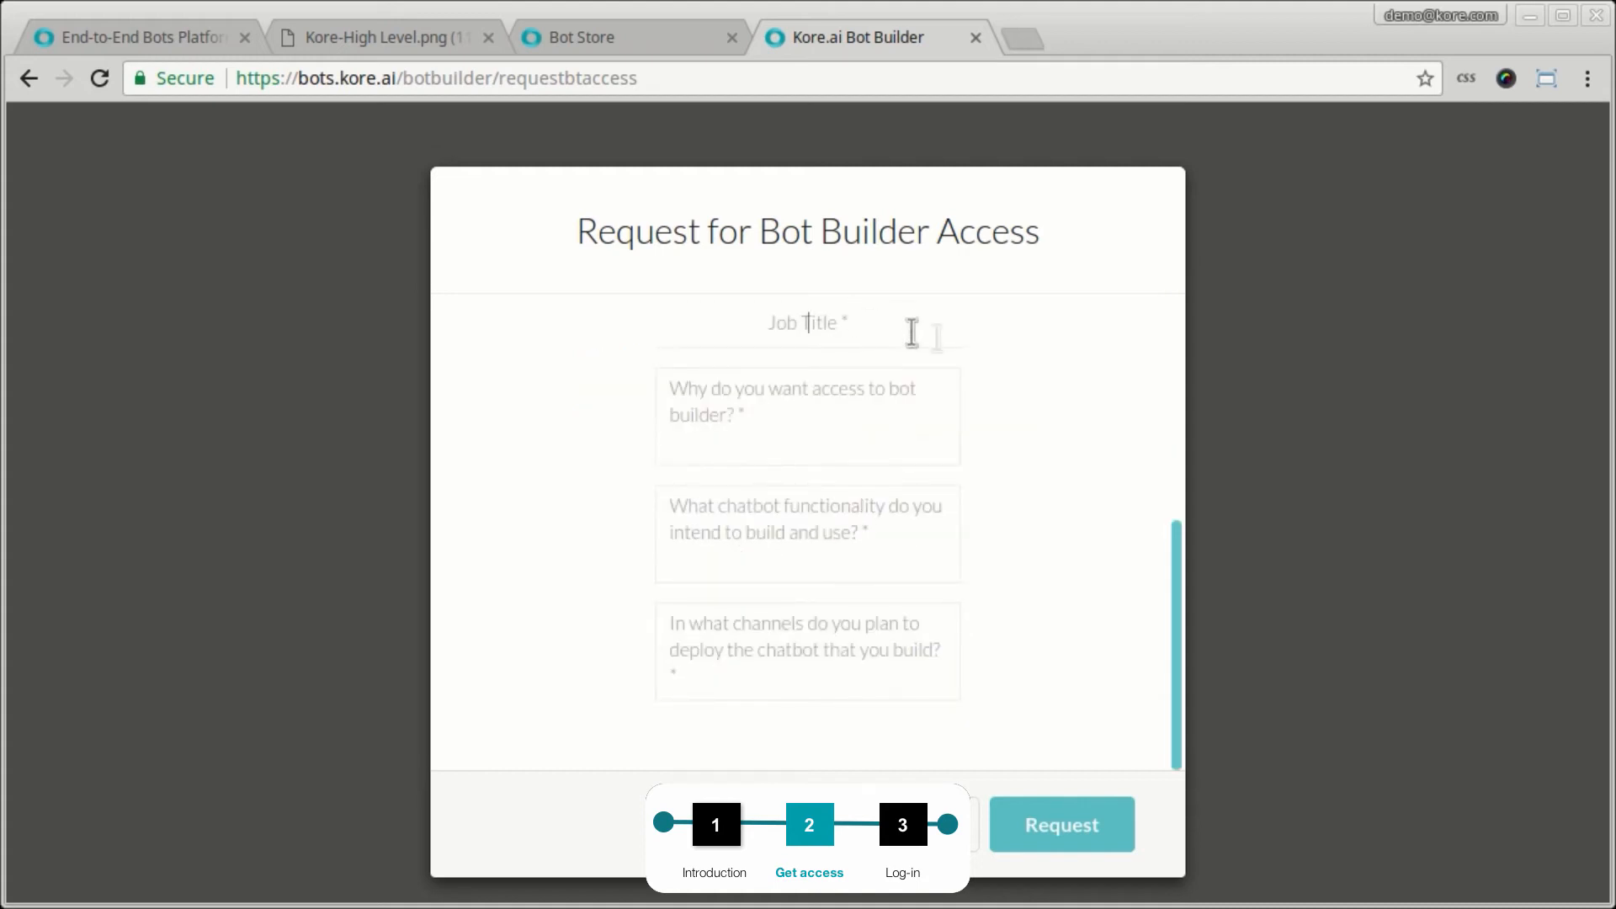
pyautogui.write('Developer')
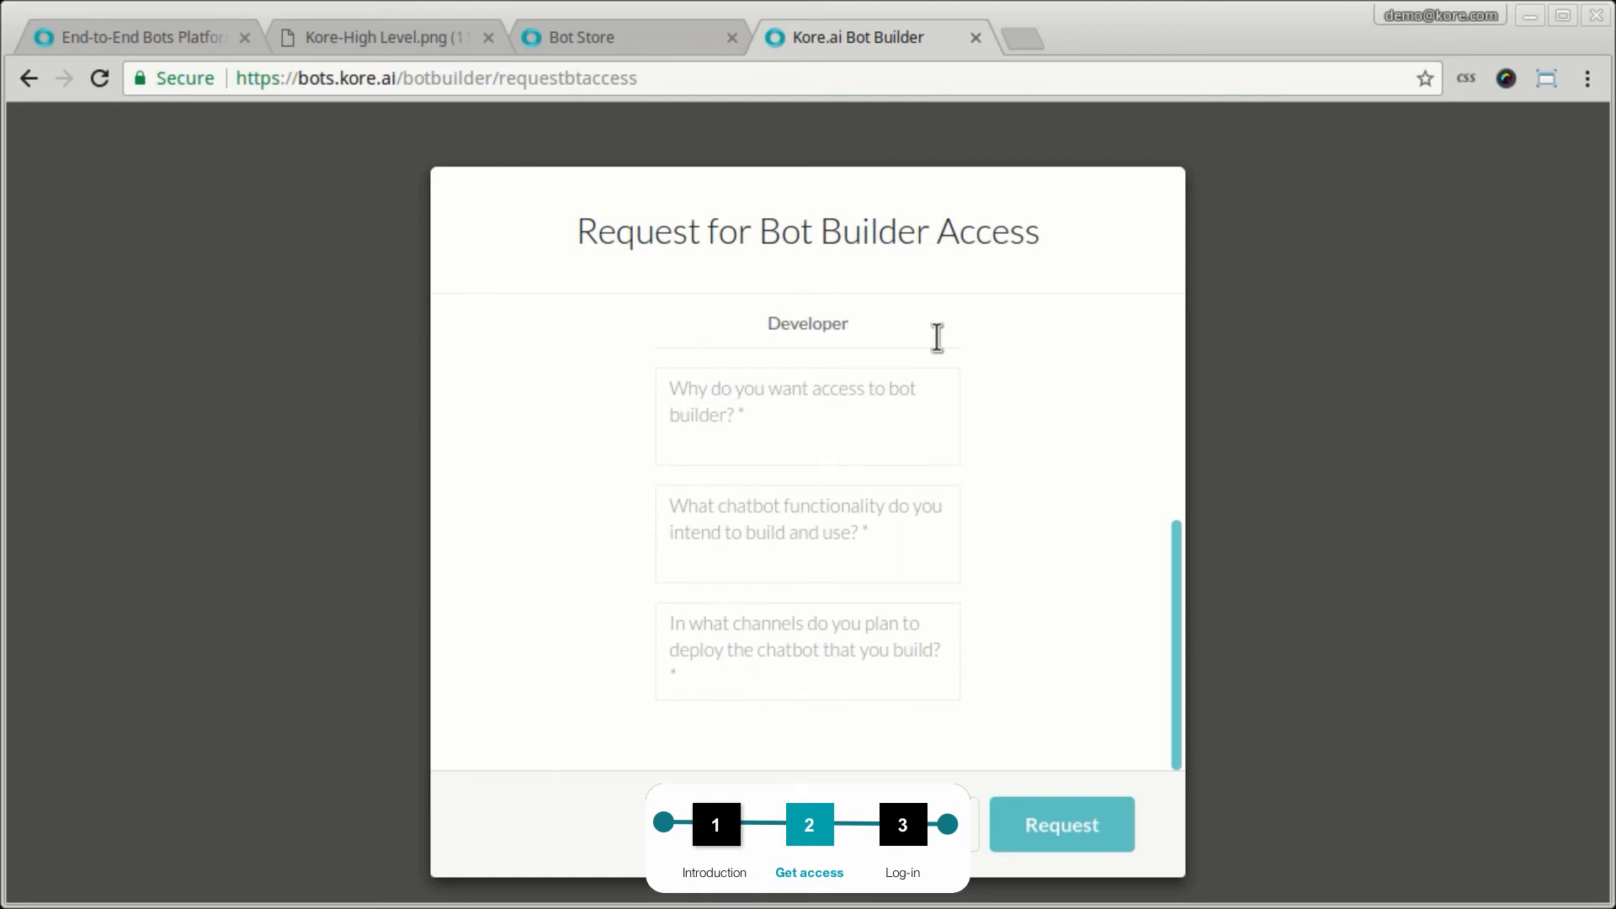
pyautogui.click(807, 416)
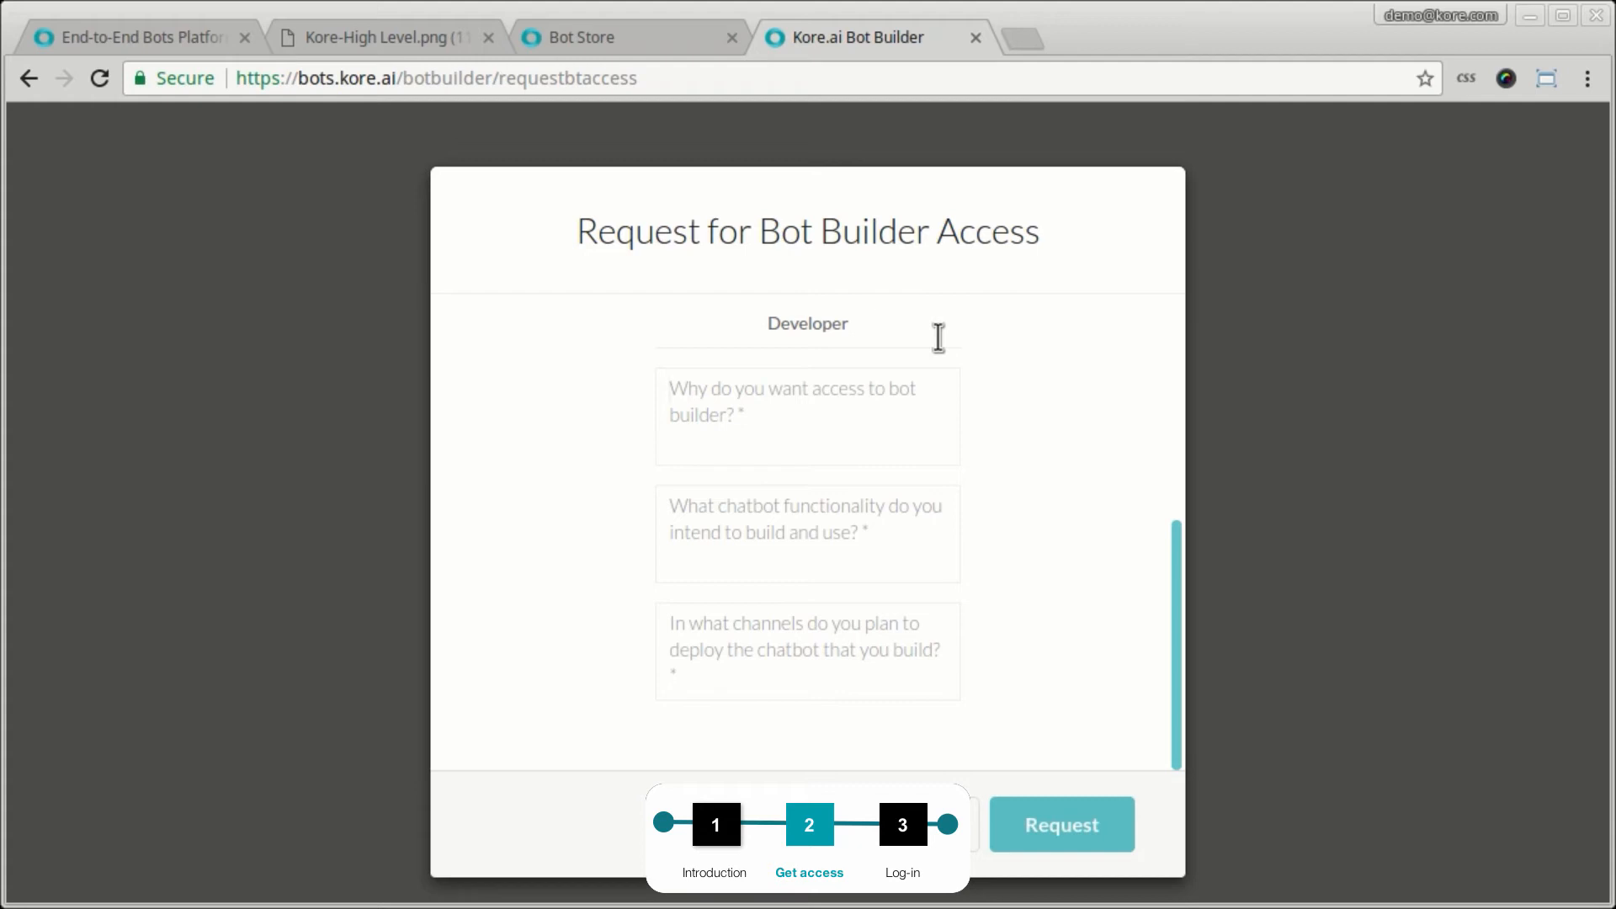
pyautogui.write('To')
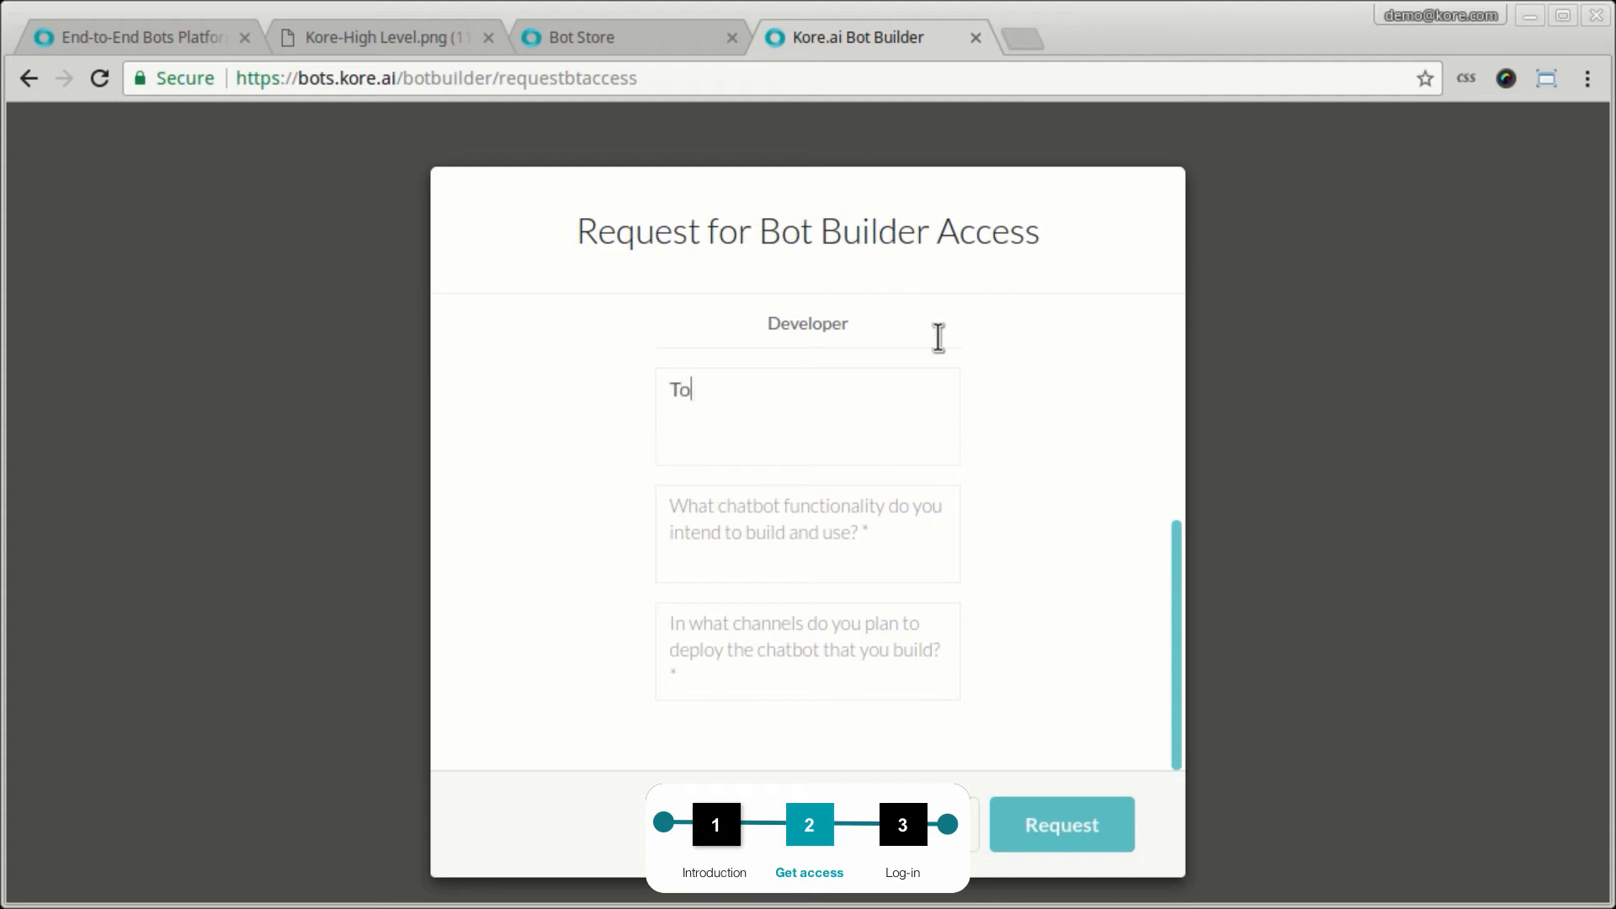
pyautogui.write('build bots')
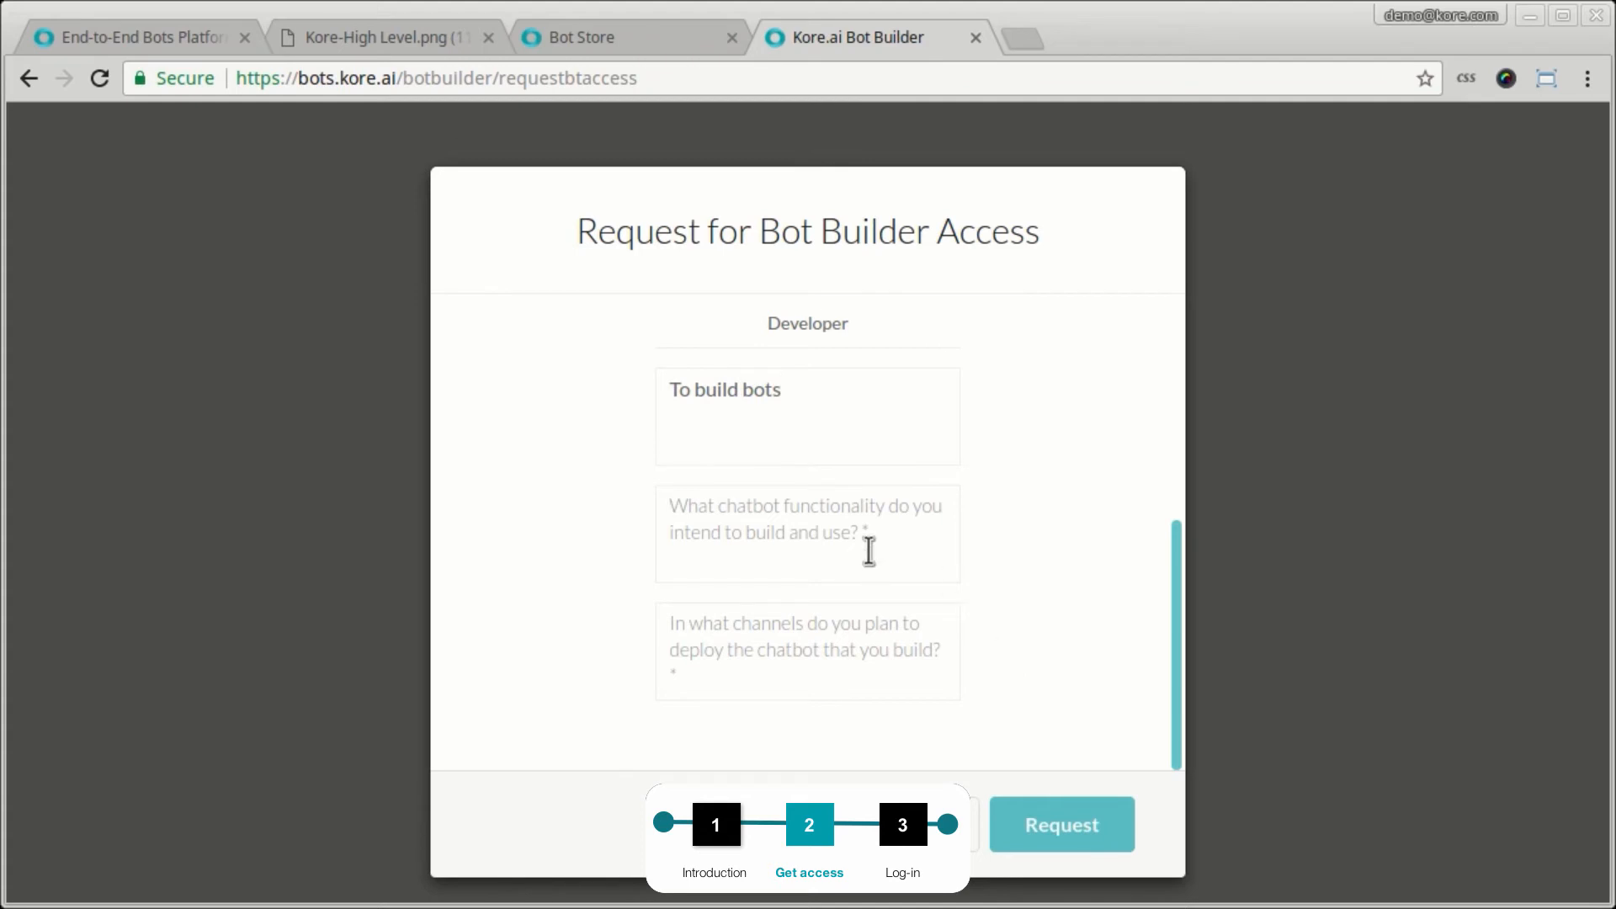
# Step: Answer 'Demo and training' and 'web and sms', then submit the request and confirm
pyautogui.write('Demo a')
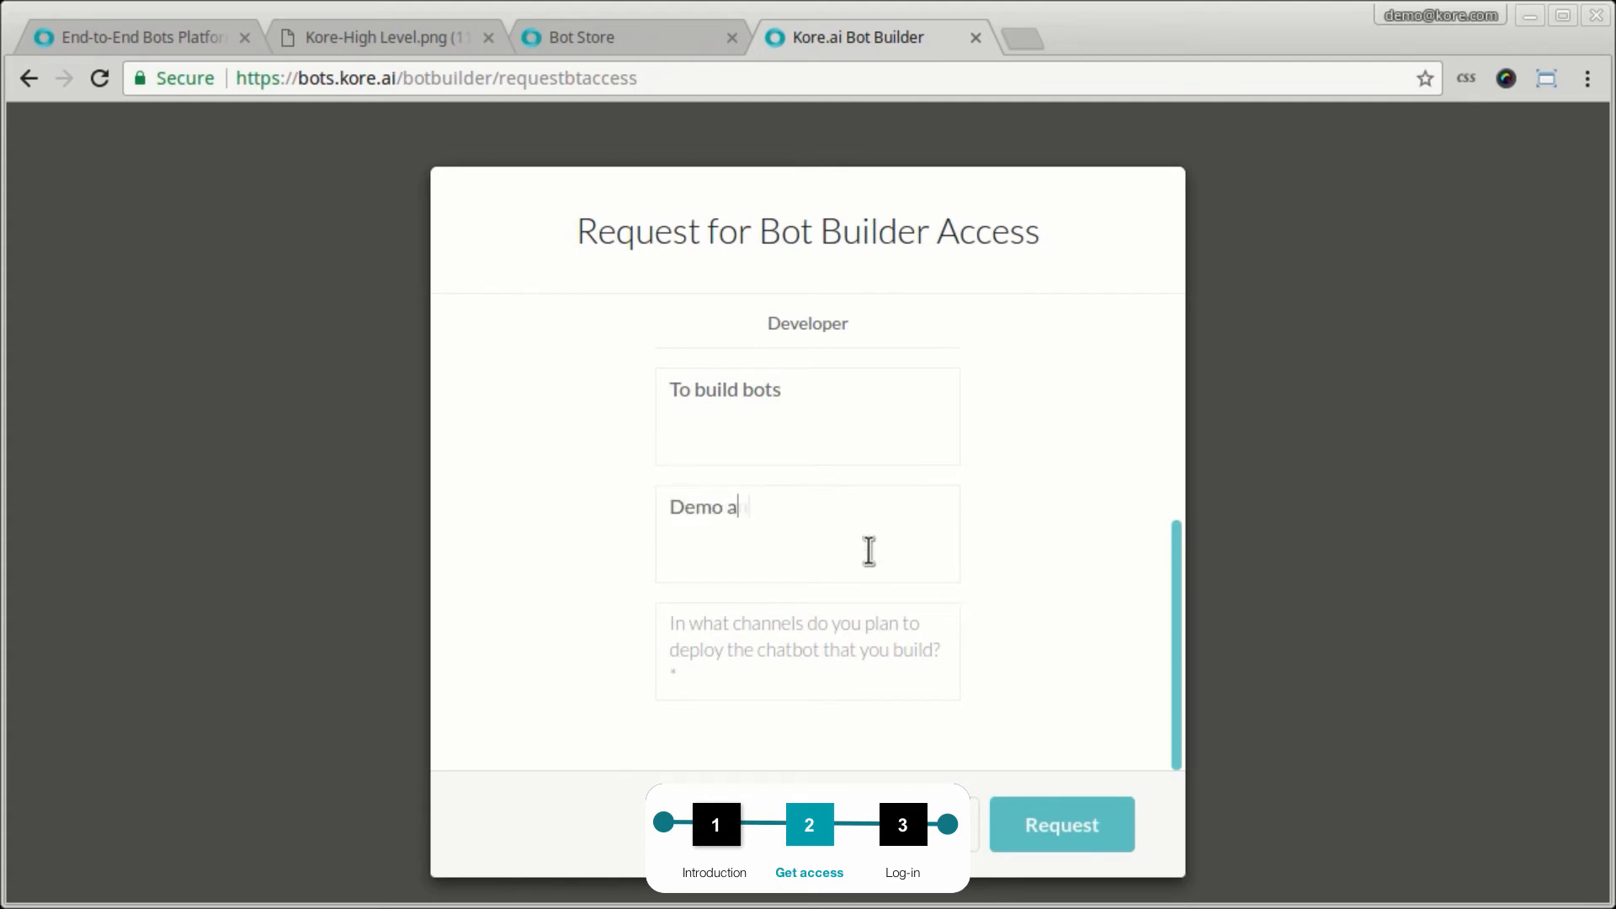
pyautogui.write('nd training')
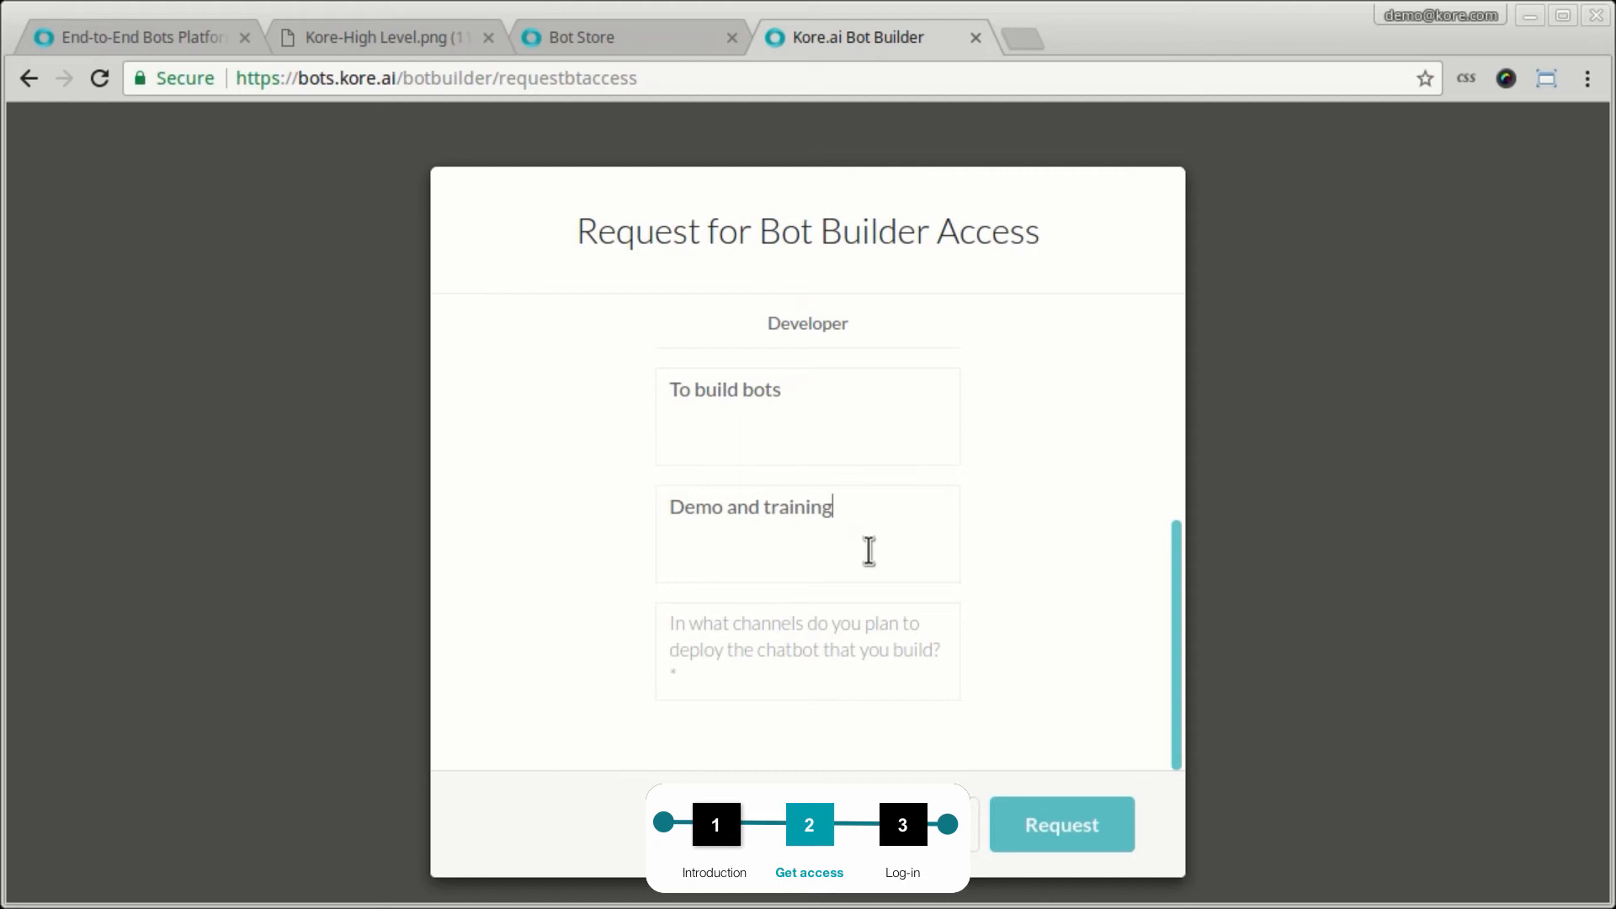
pyautogui.write('web')
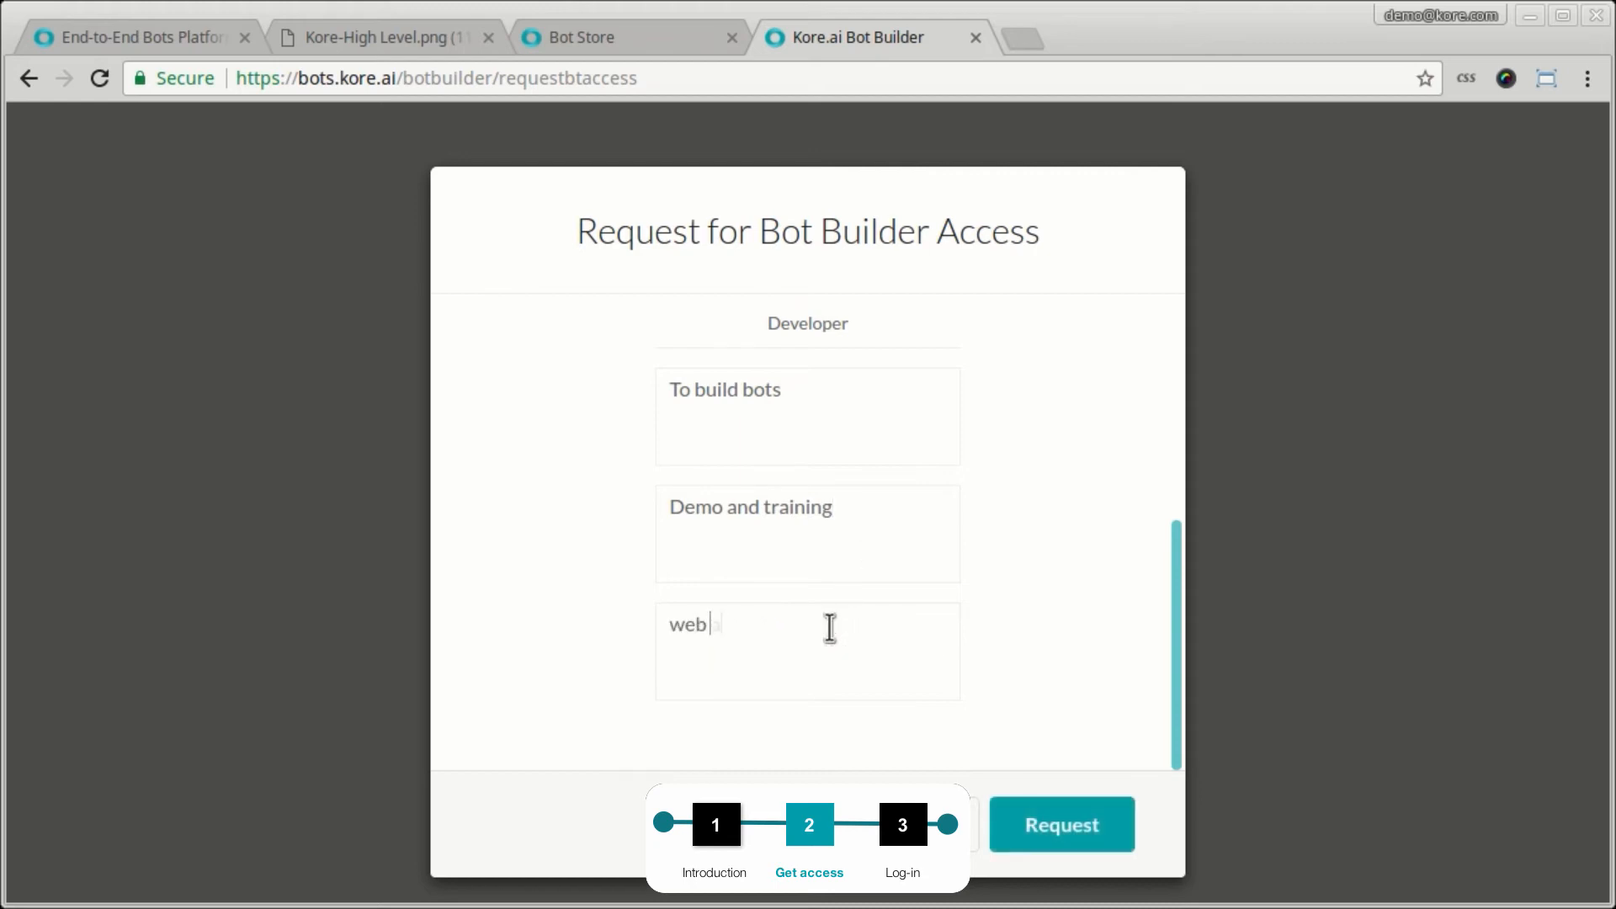
pyautogui.write('and sms')
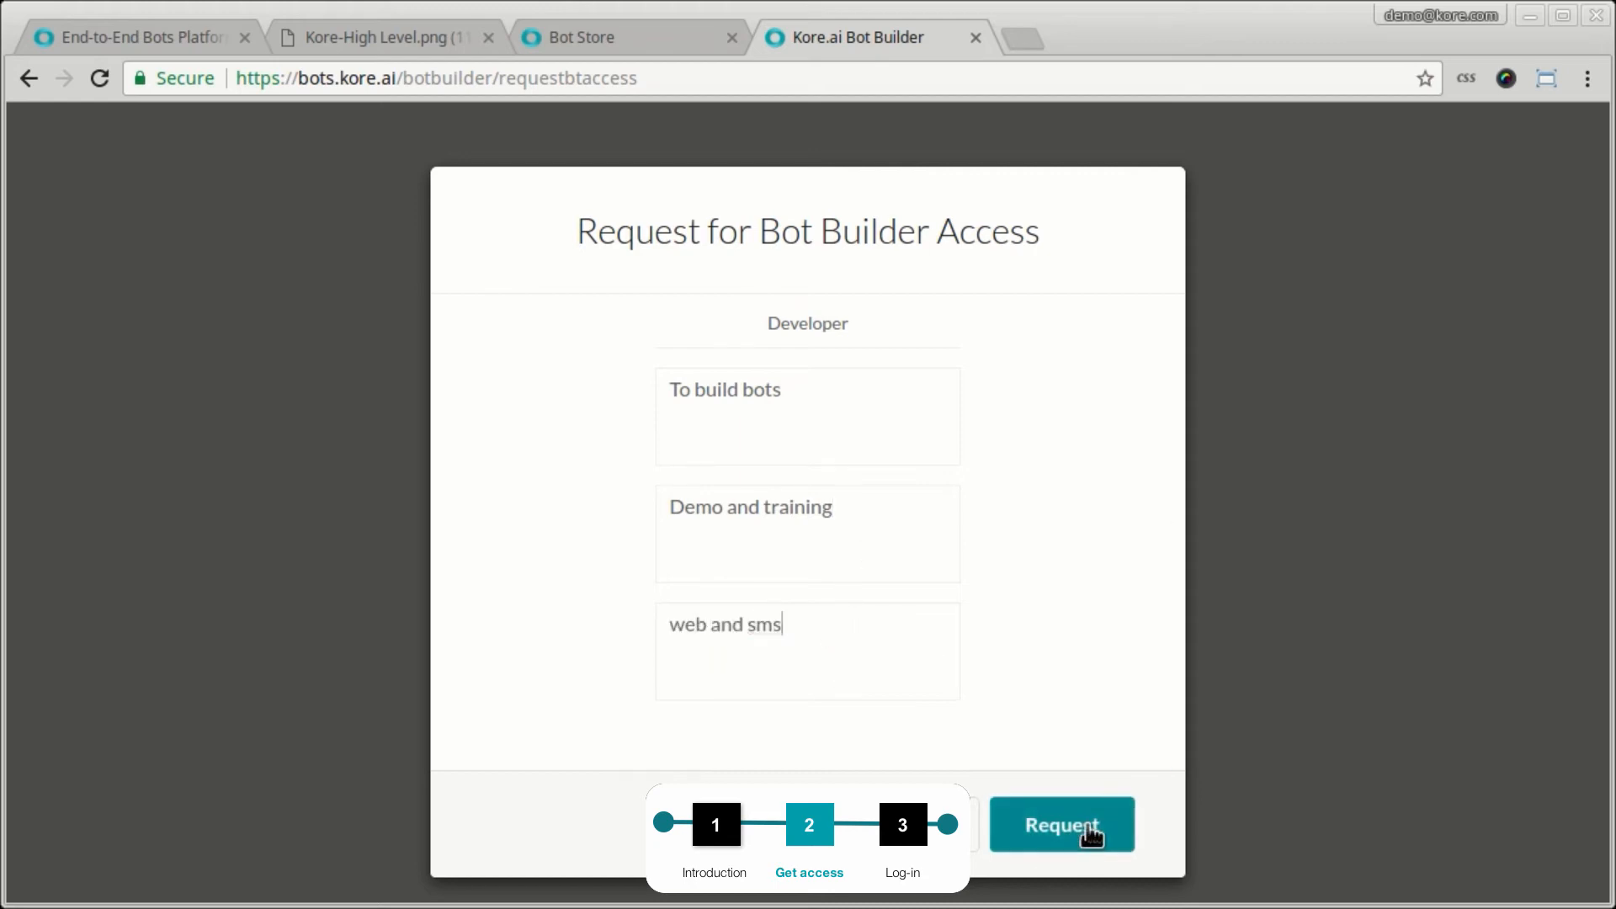
pyautogui.click(1062, 825)
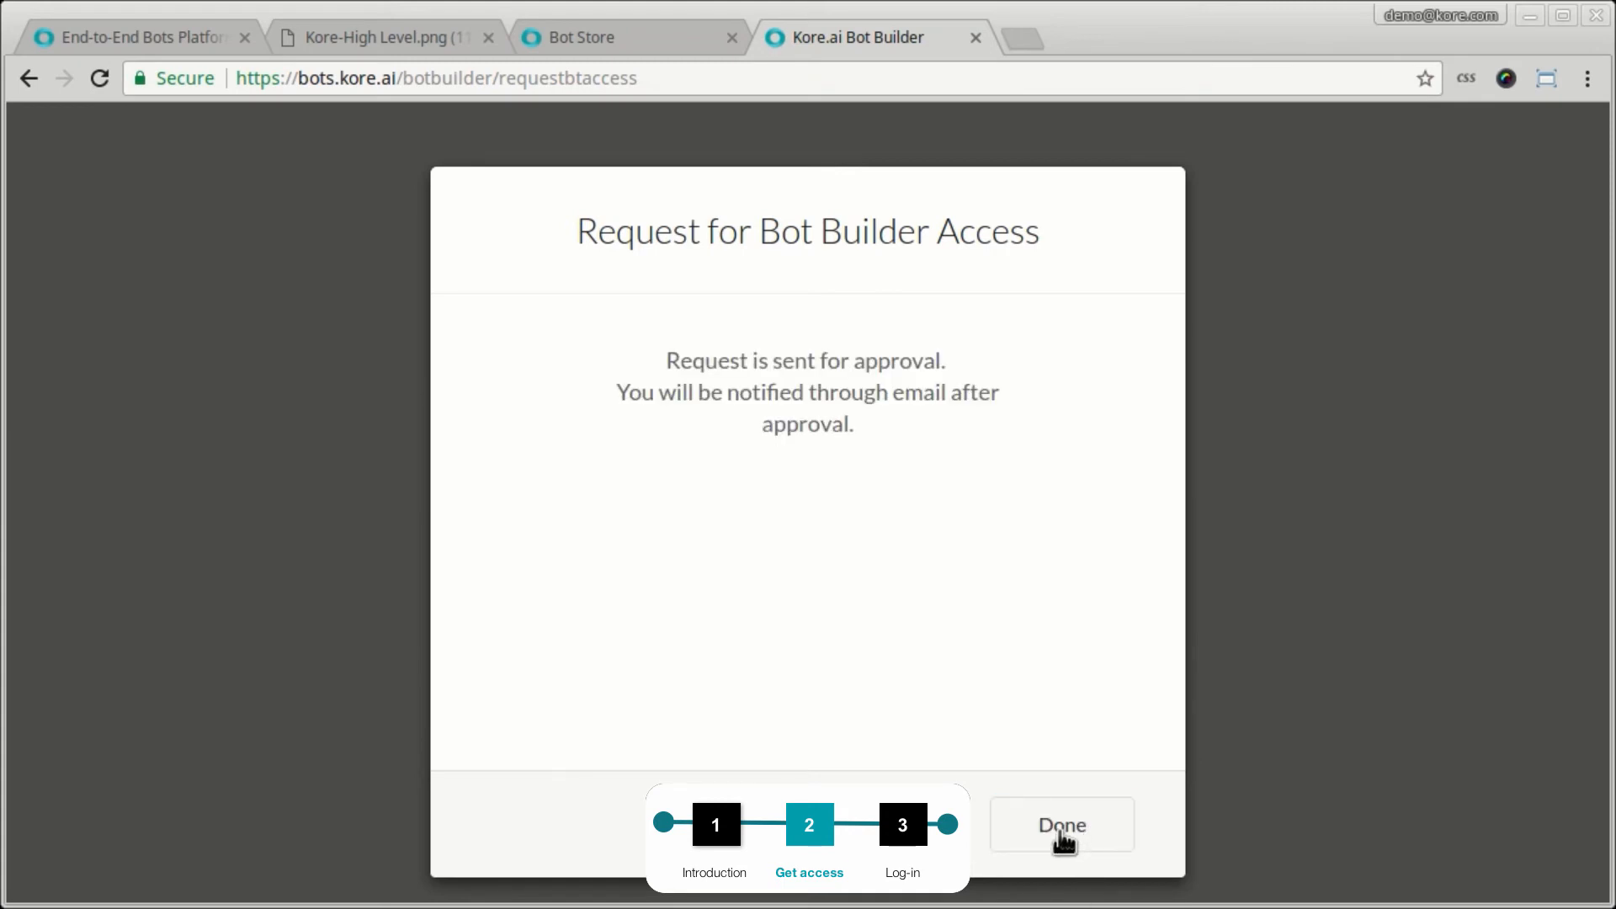
pyautogui.click(1061, 825)
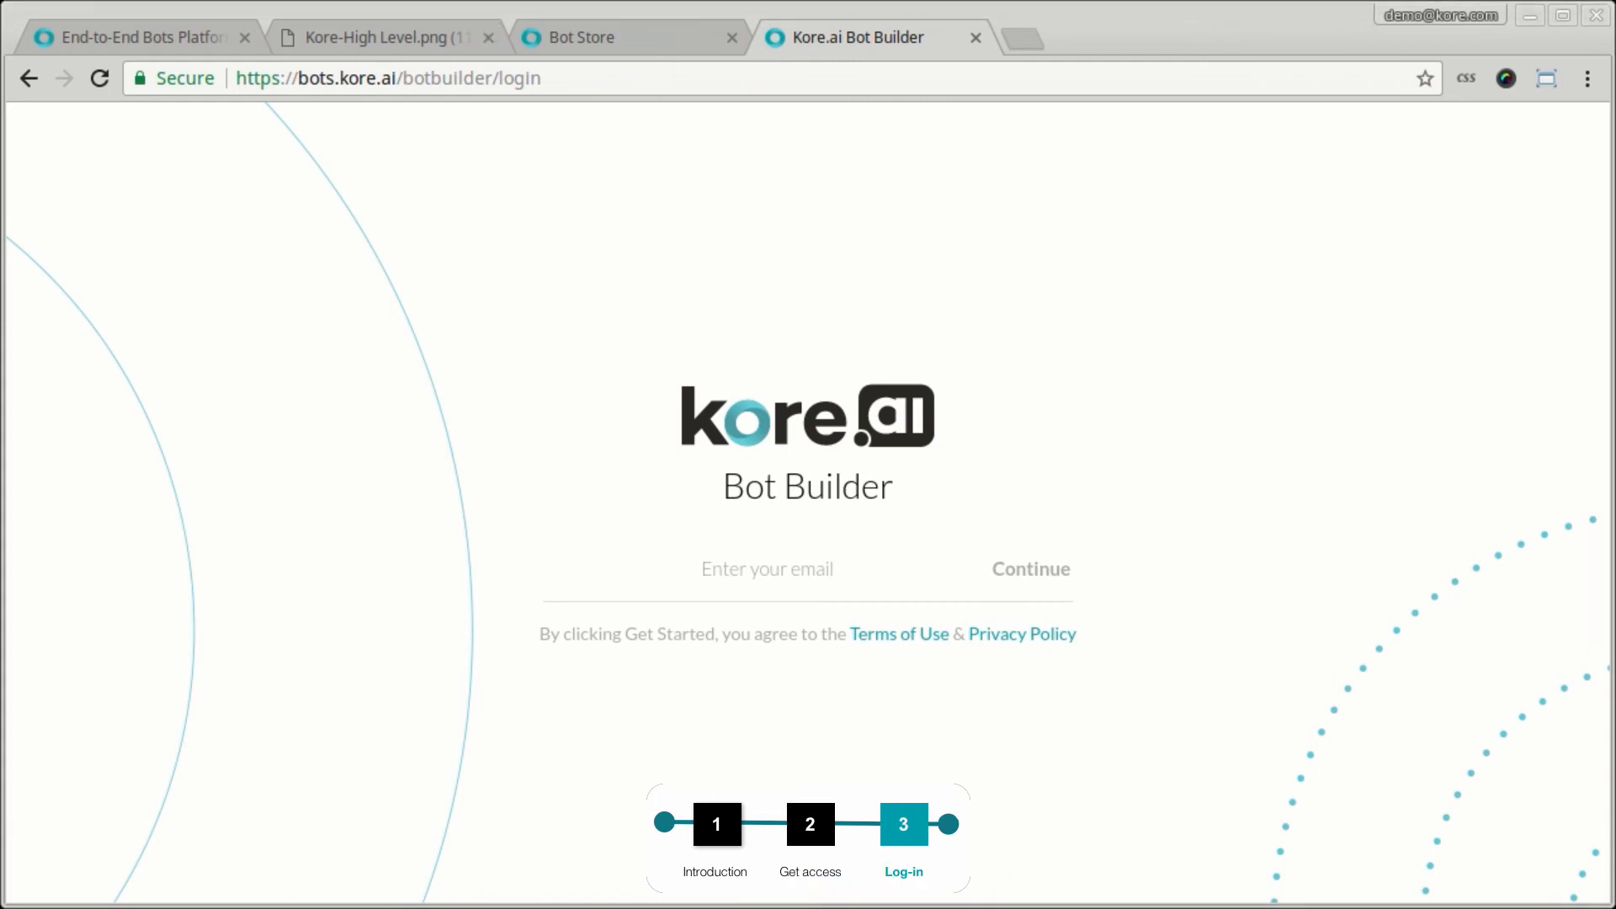
# Step: Sign in to Bot Builder with the training@ email and its password
pyautogui.click(766, 568)
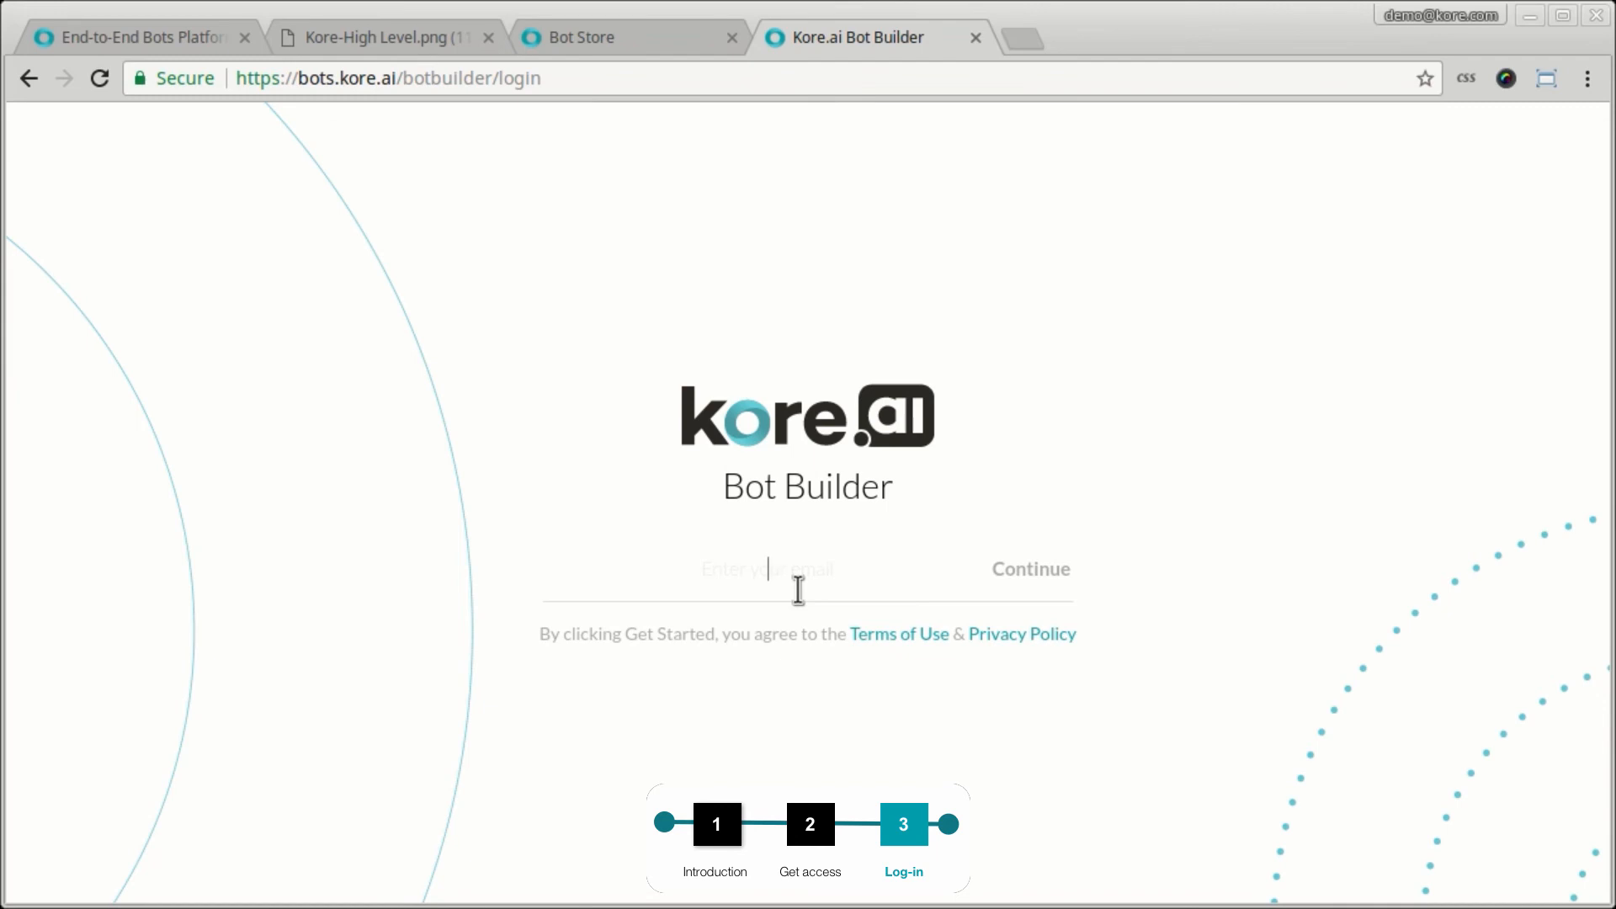
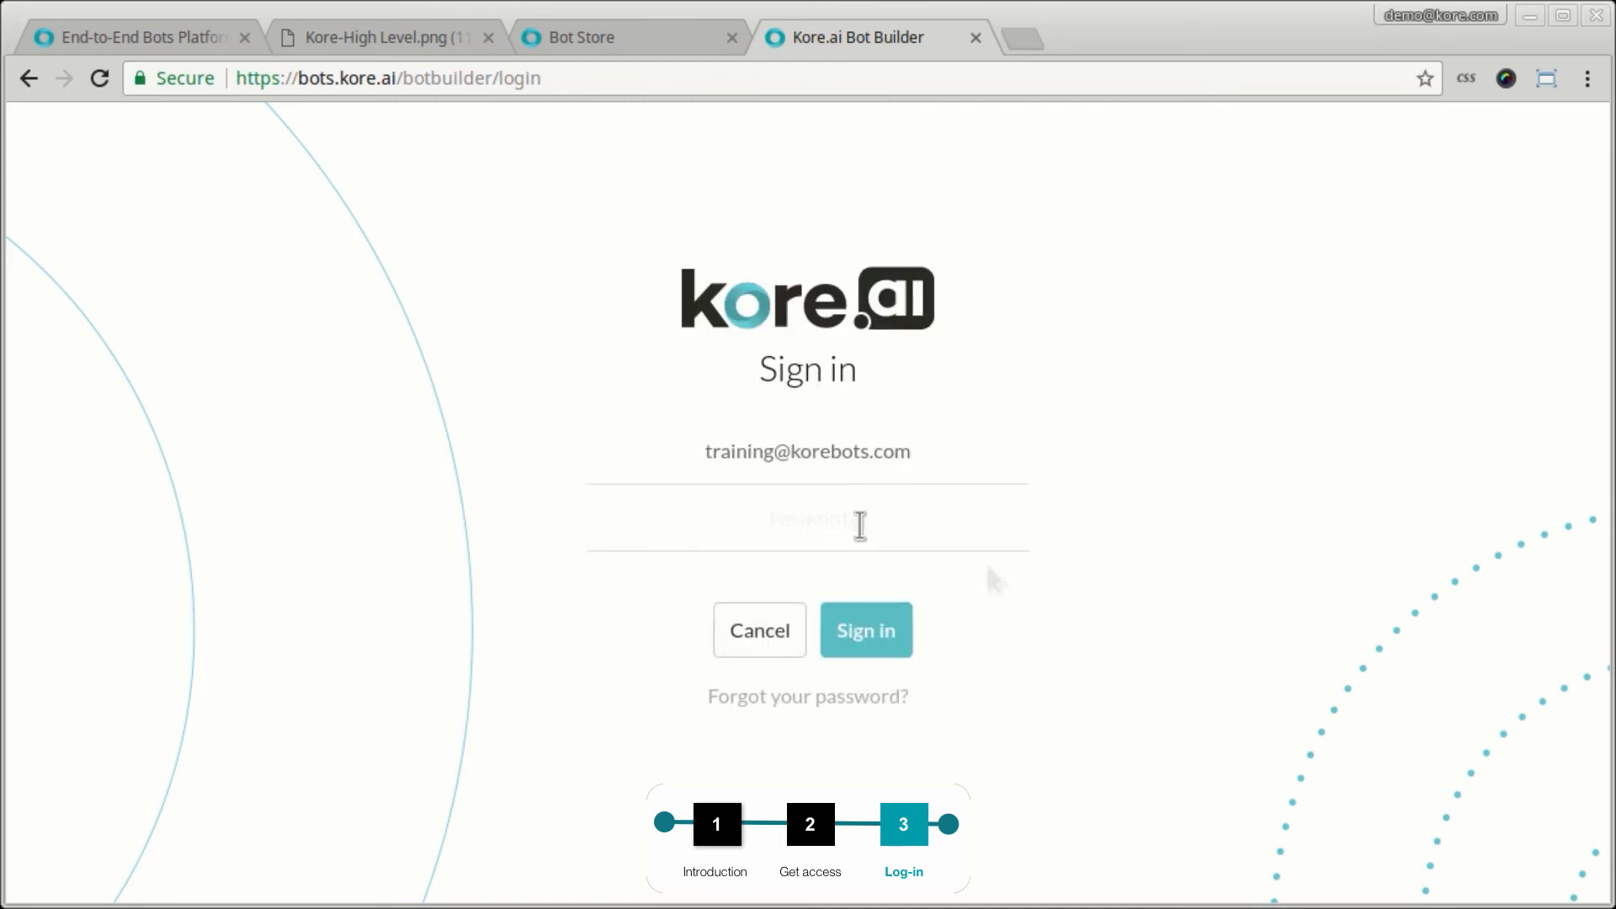
pyautogui.write('•••')
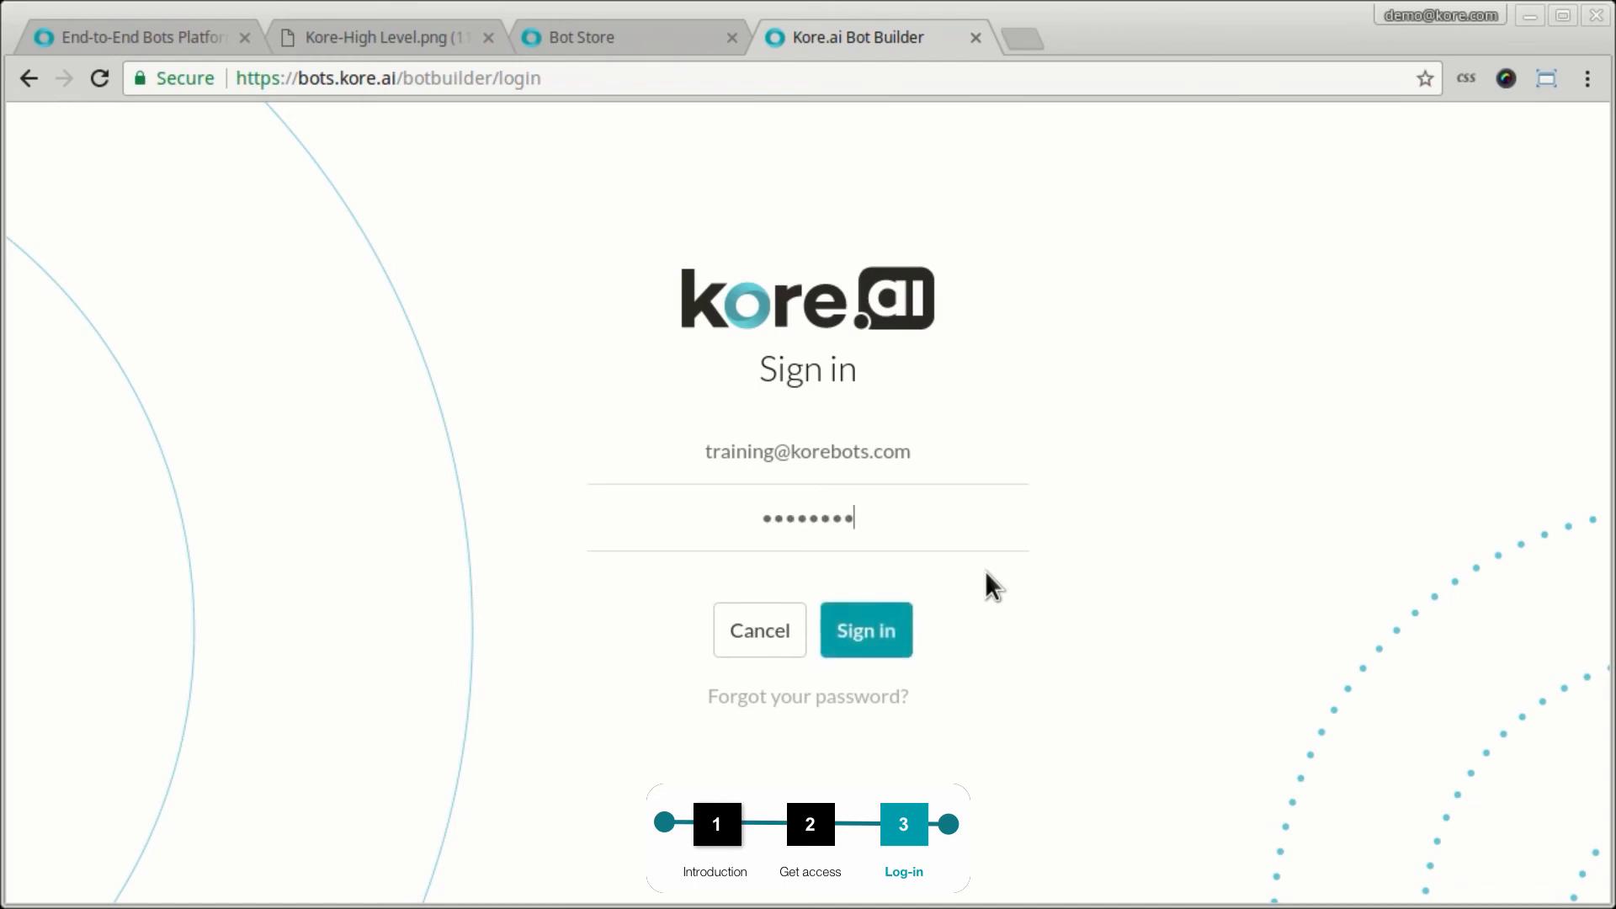
pyautogui.click(866, 630)
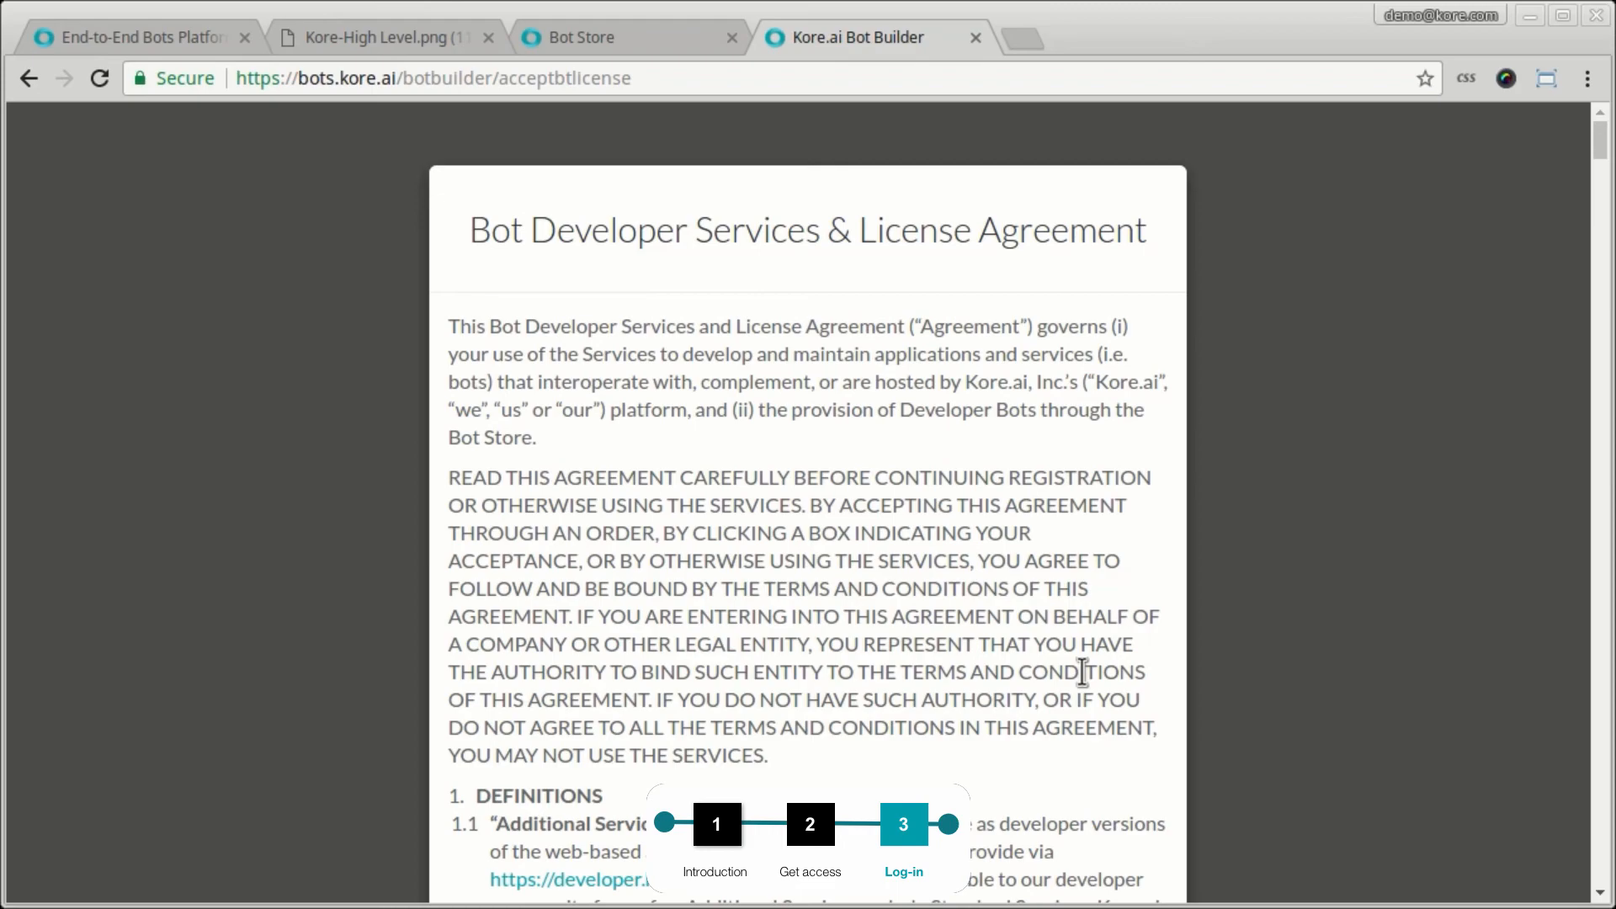
pyautogui.moveTo(1343, 724)
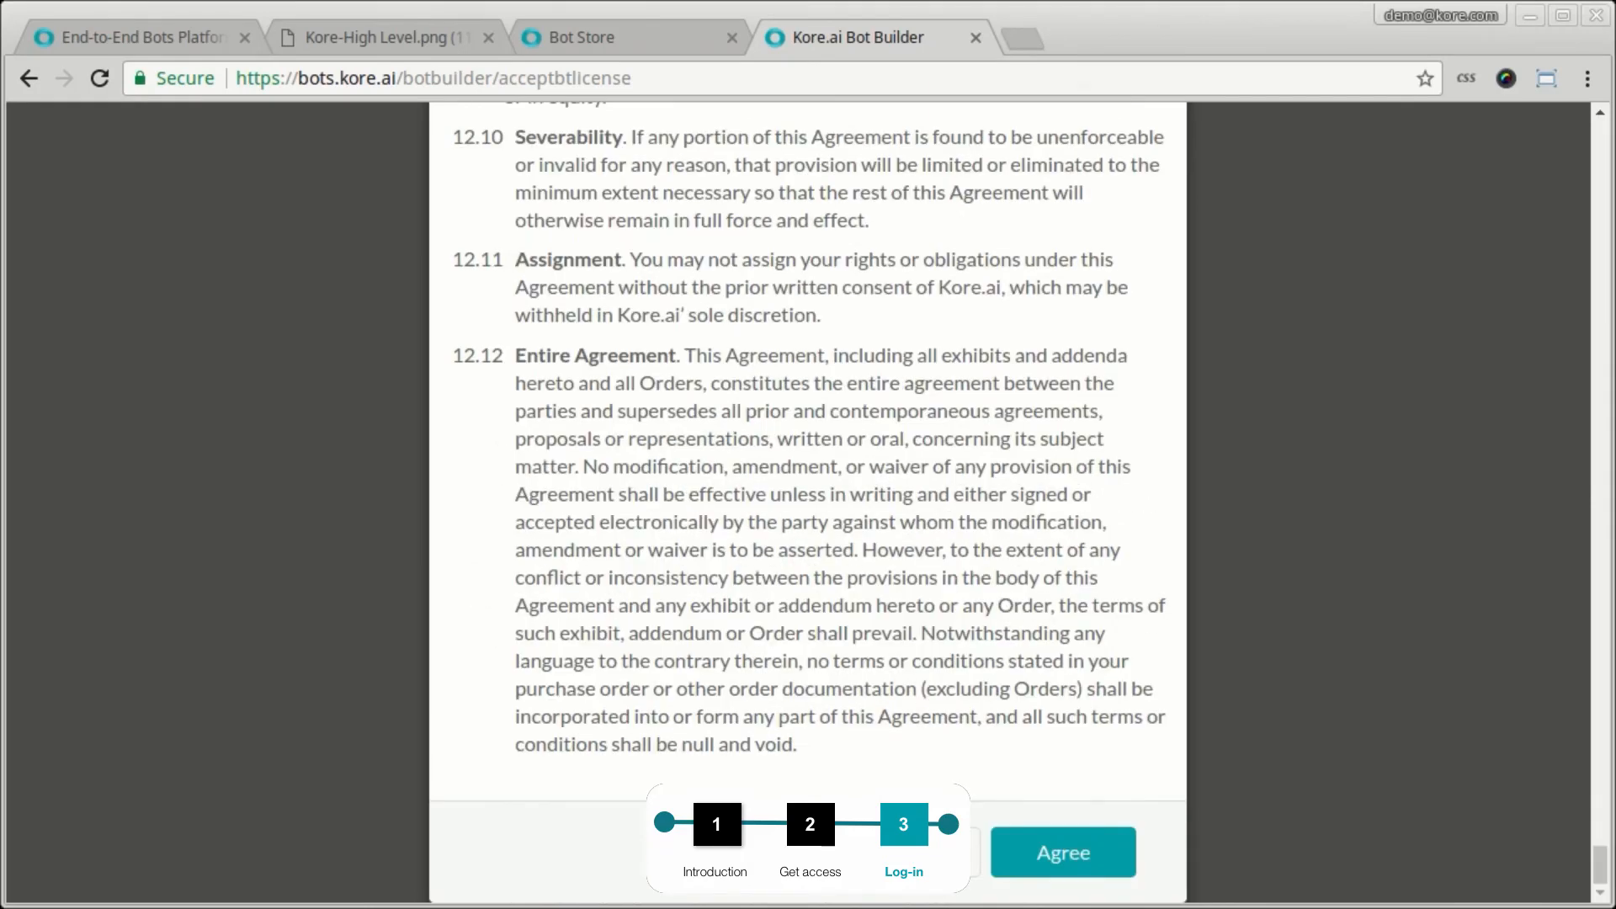
# Step: Agree to the Bot Developer Services & License Agreement
pyautogui.click(1062, 852)
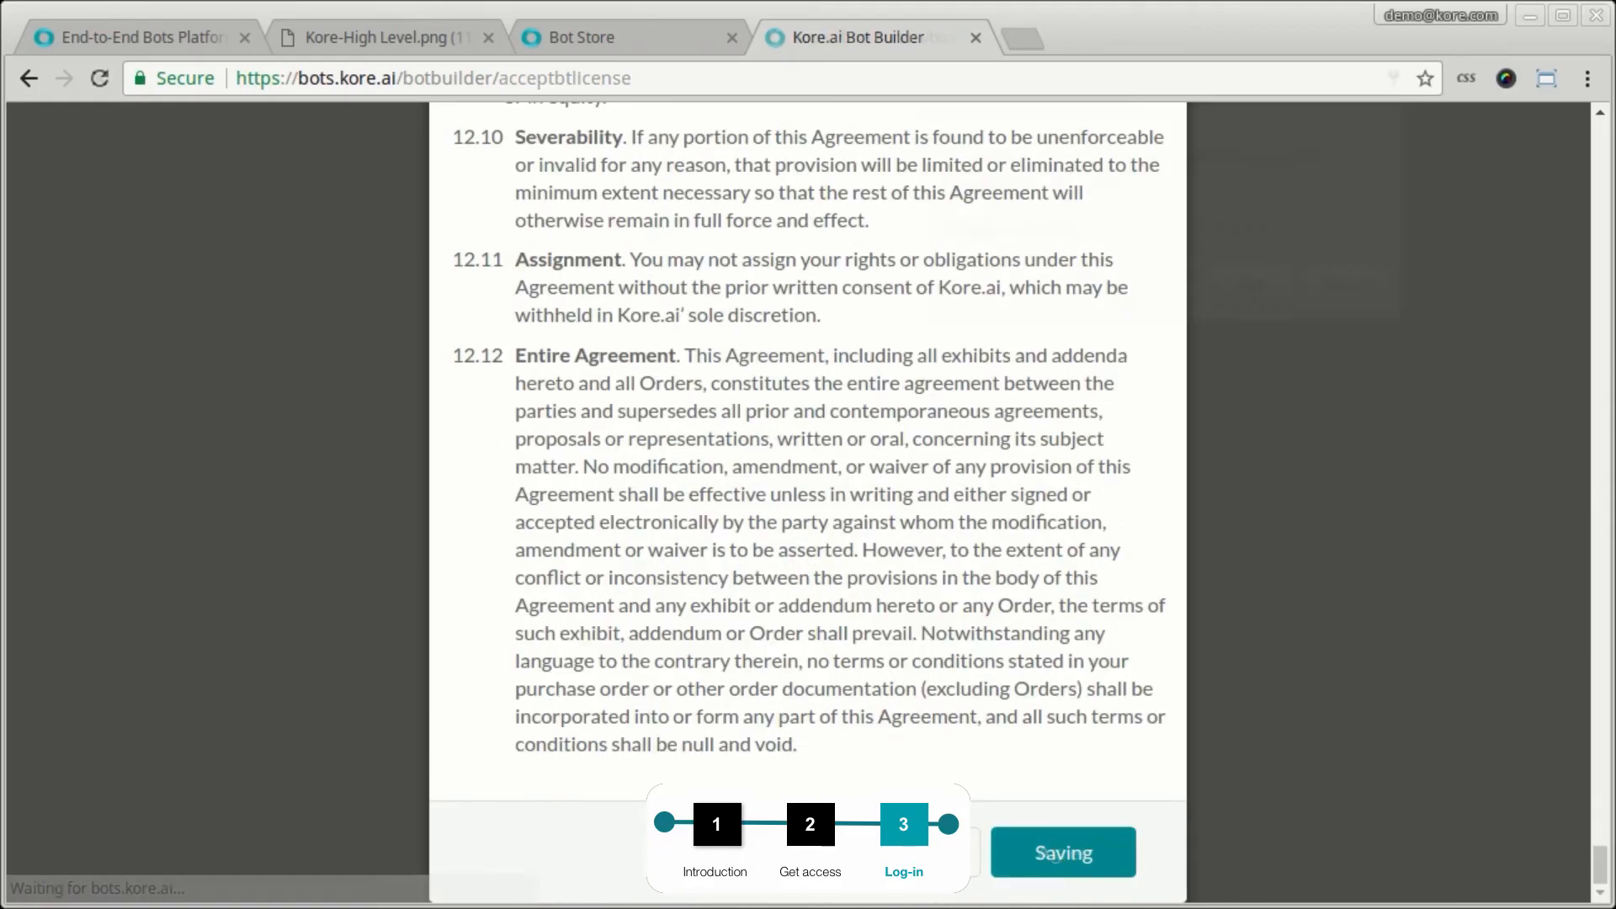
pyautogui.click(1063, 853)
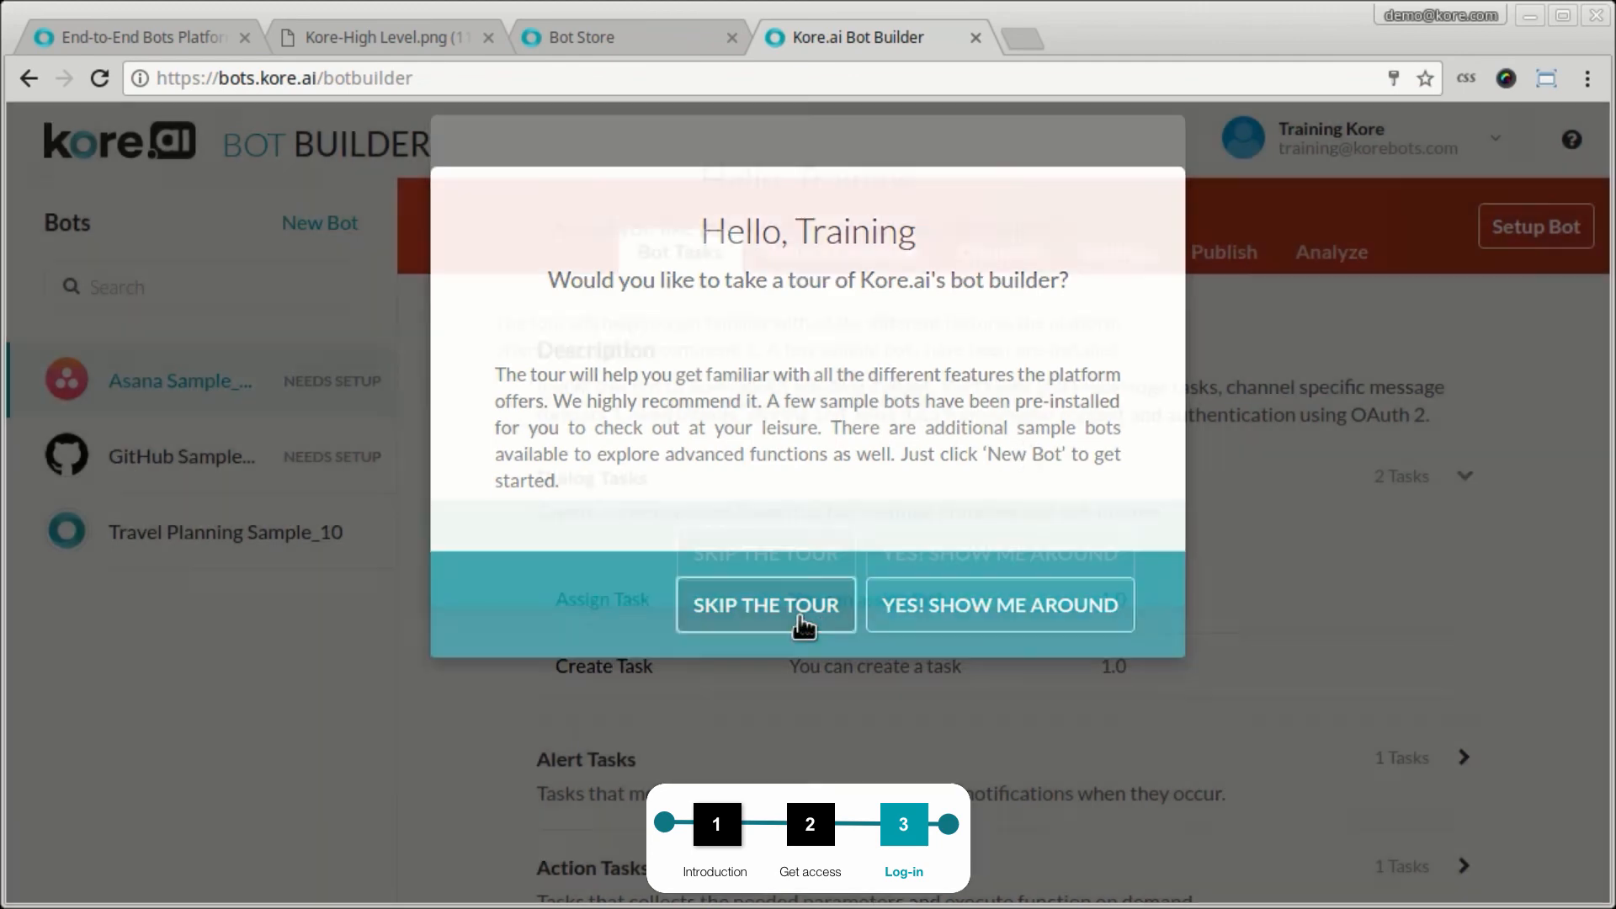
# Step: Skip the welcome tour in the Hello dialog
pyautogui.click(765, 605)
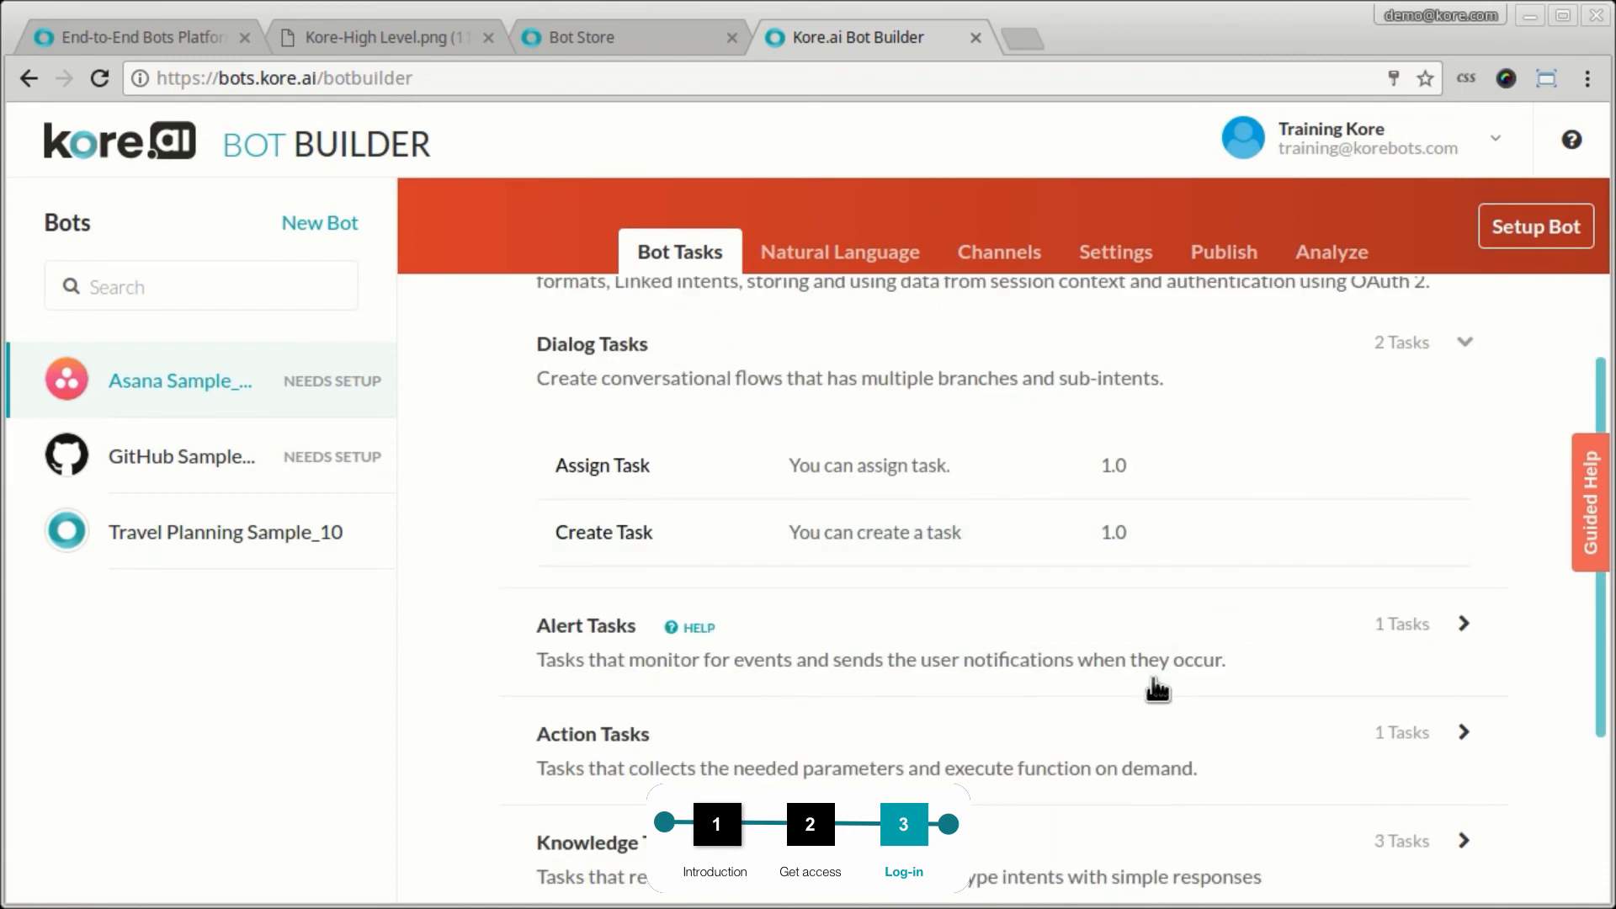